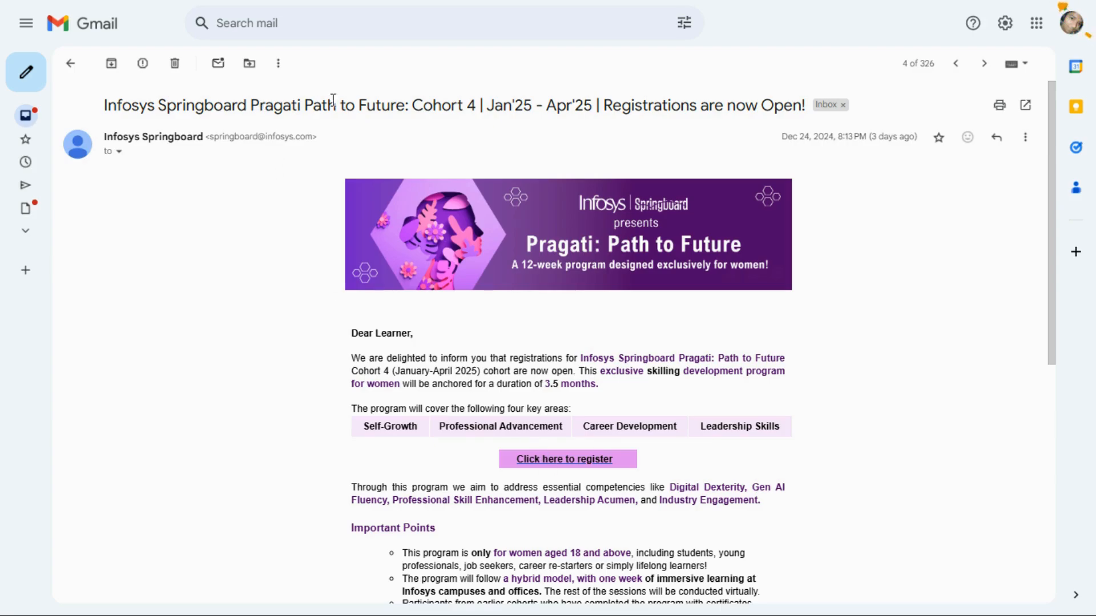
Review the Pragati email's cohort name, duration, age requirement and one-week immersive learning point.
left_click_drag(344, 105, 479, 105)
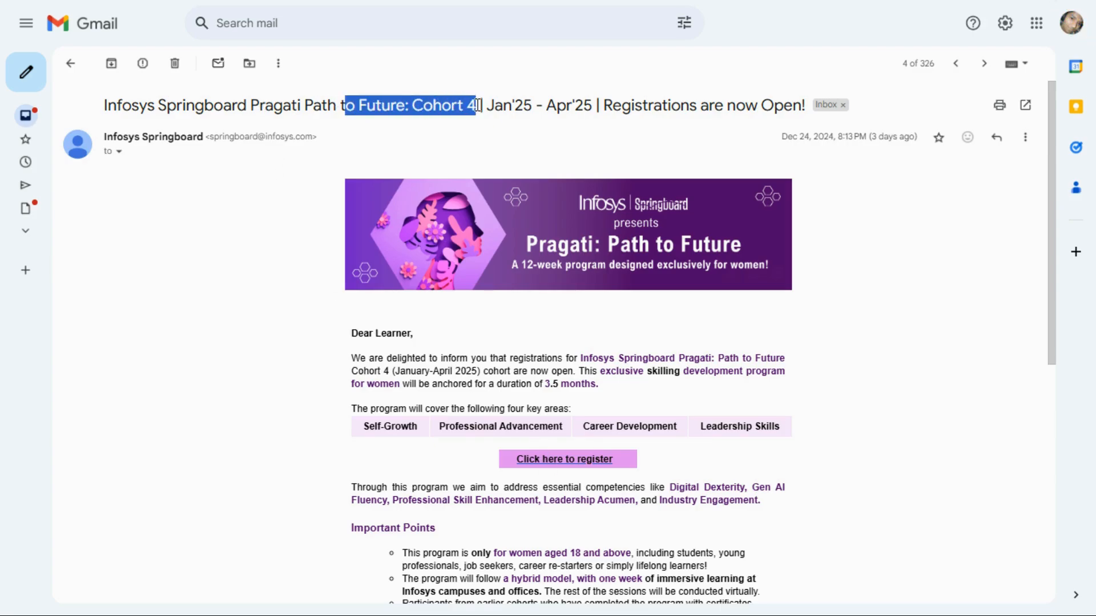
left_click(251, 349)
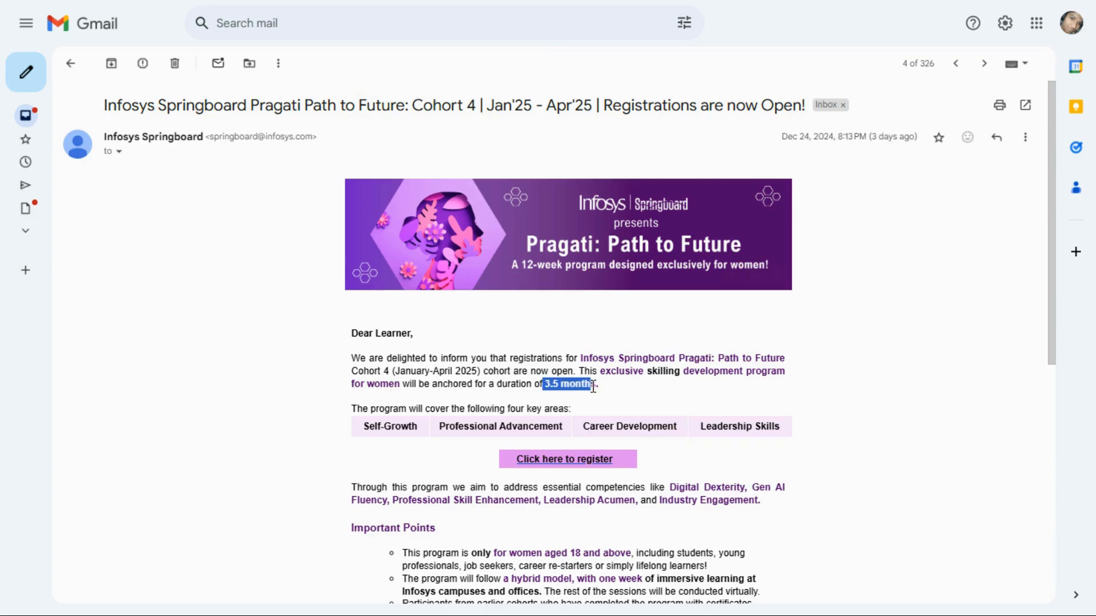
left_click(313, 400)
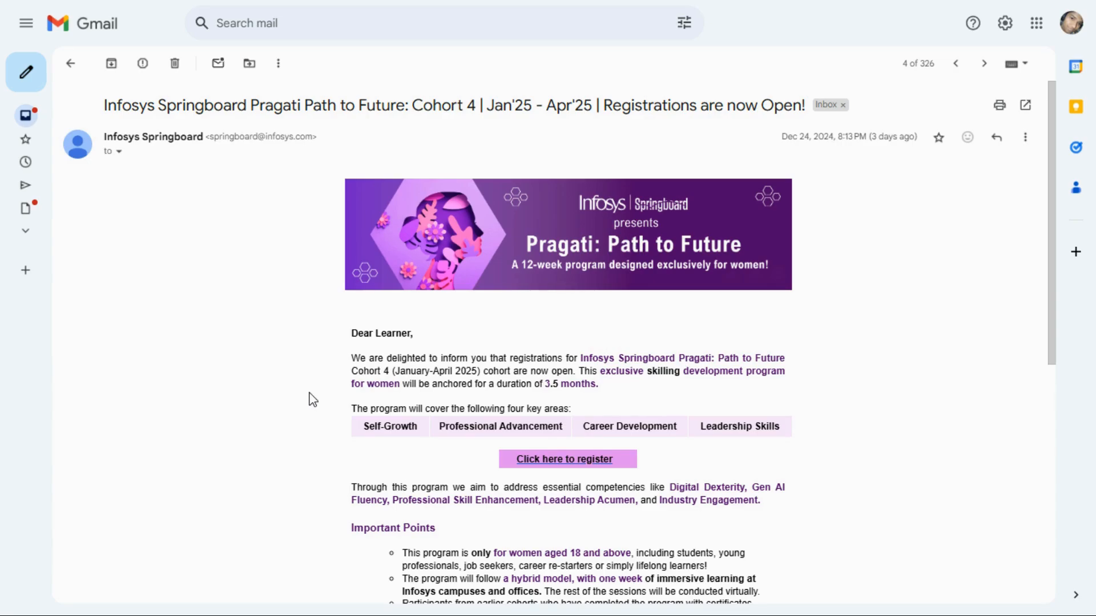
mouse_move(313, 400)
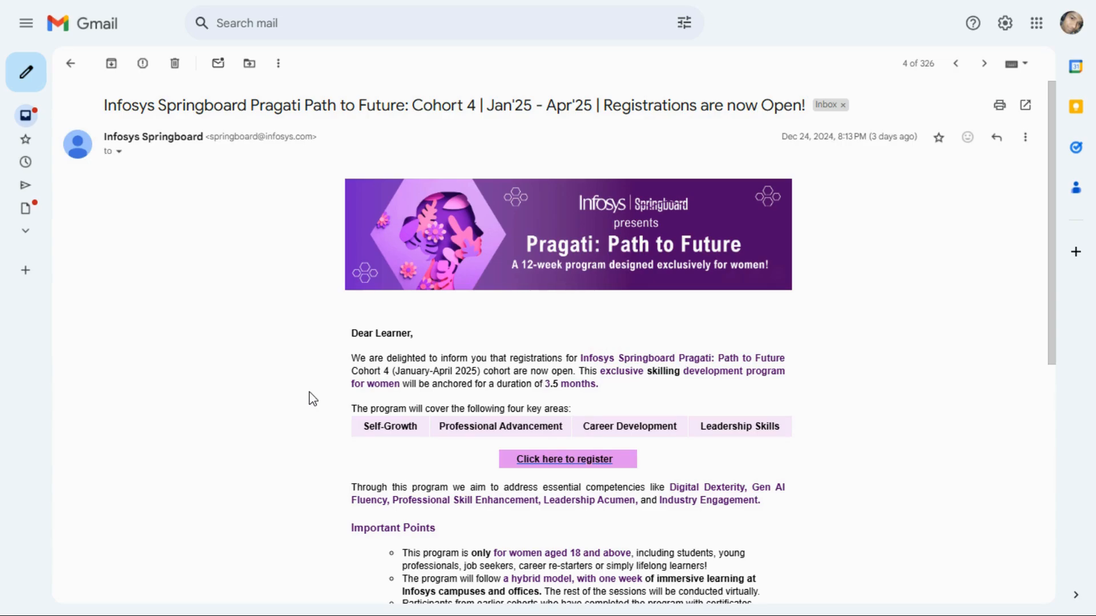
mouse_move(363, 440)
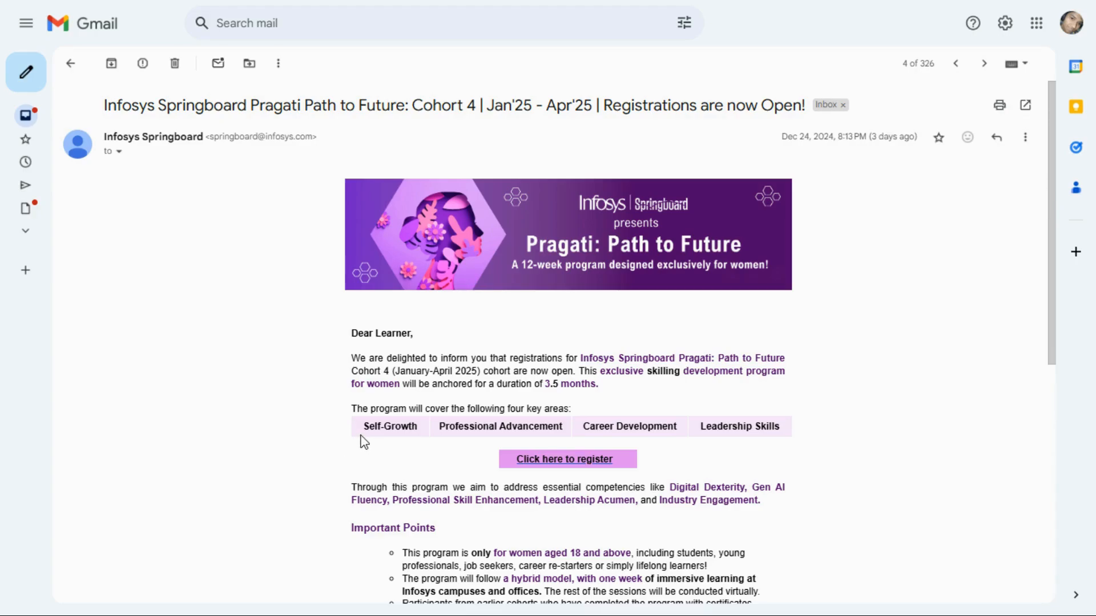
left_click_drag(363, 426, 496, 426)
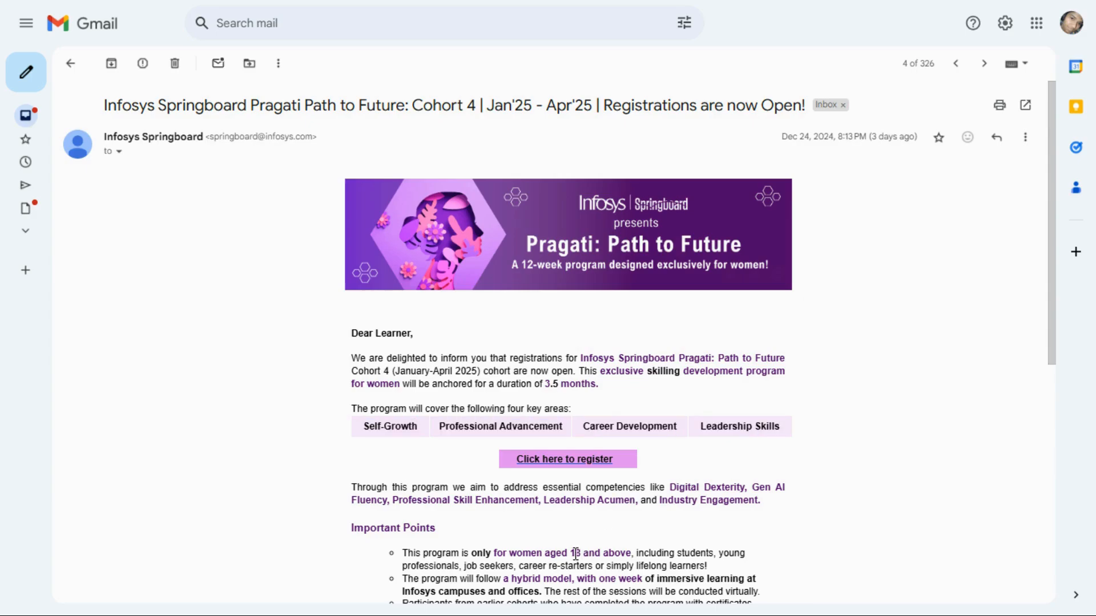
scroll("down", 3)
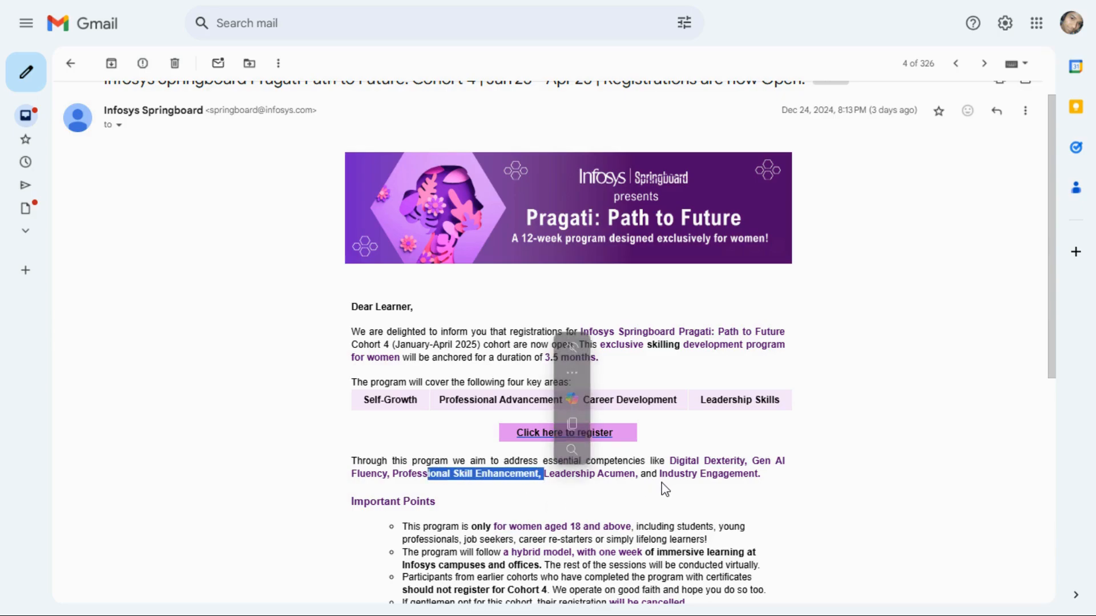
scroll("down", 3)
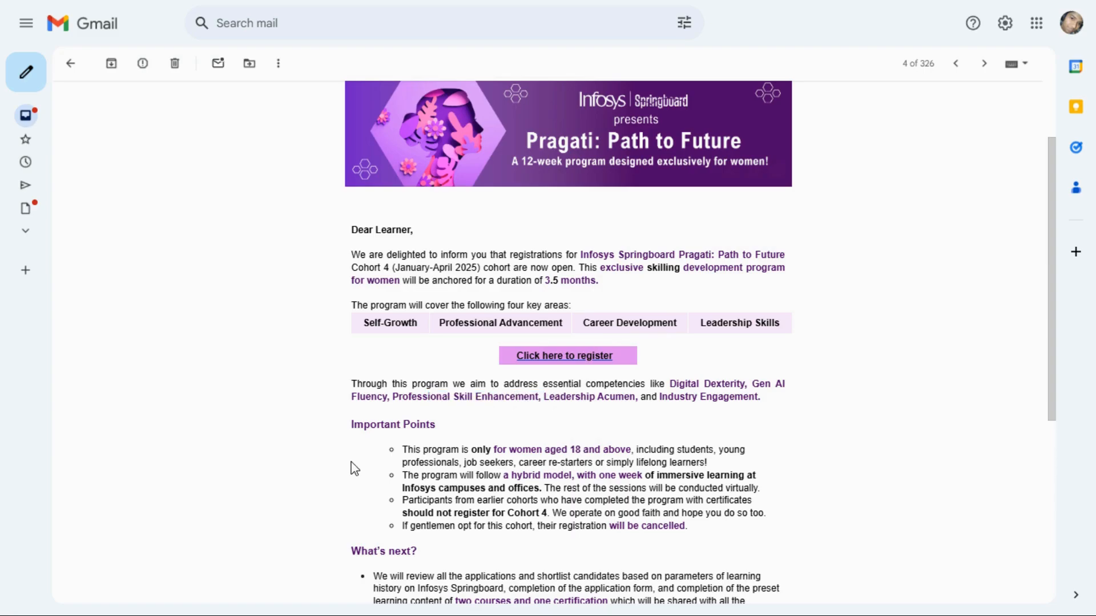
mouse_move(357, 468)
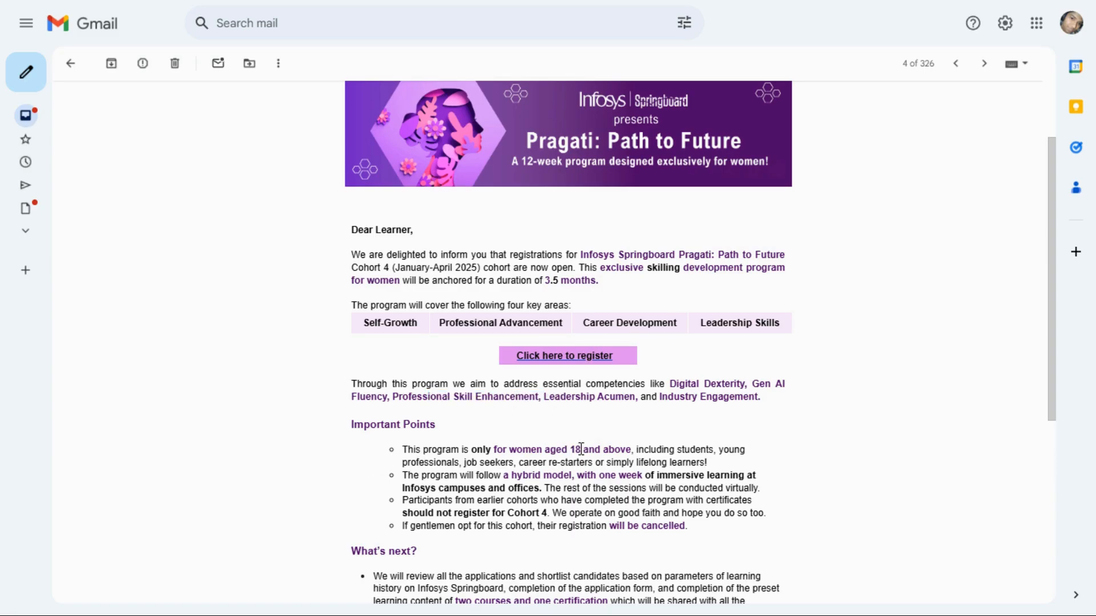
double_click(573, 450)
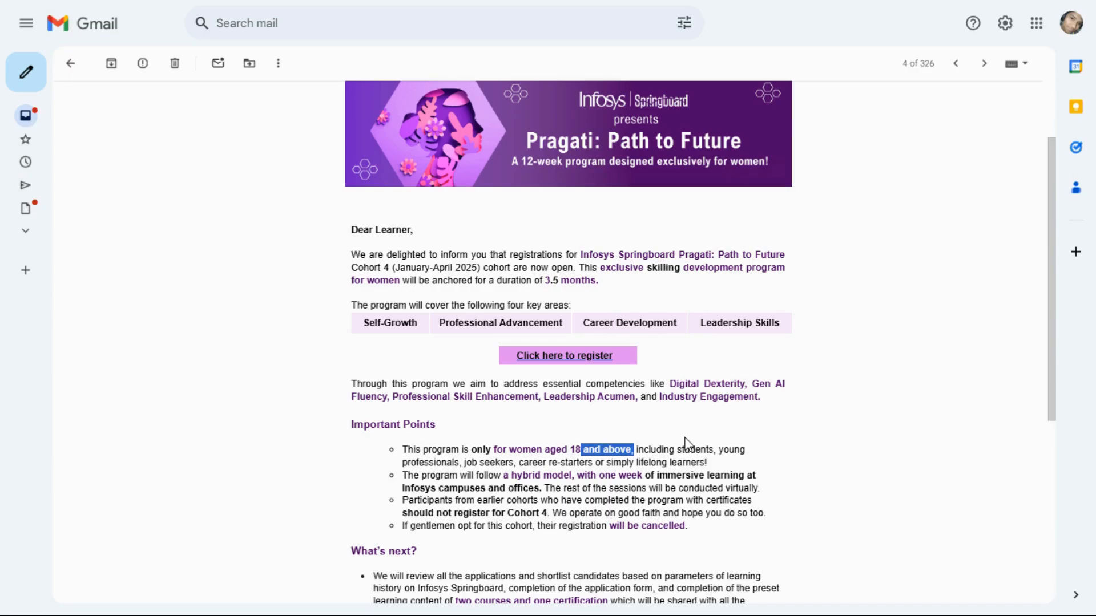
mouse_move(461, 463)
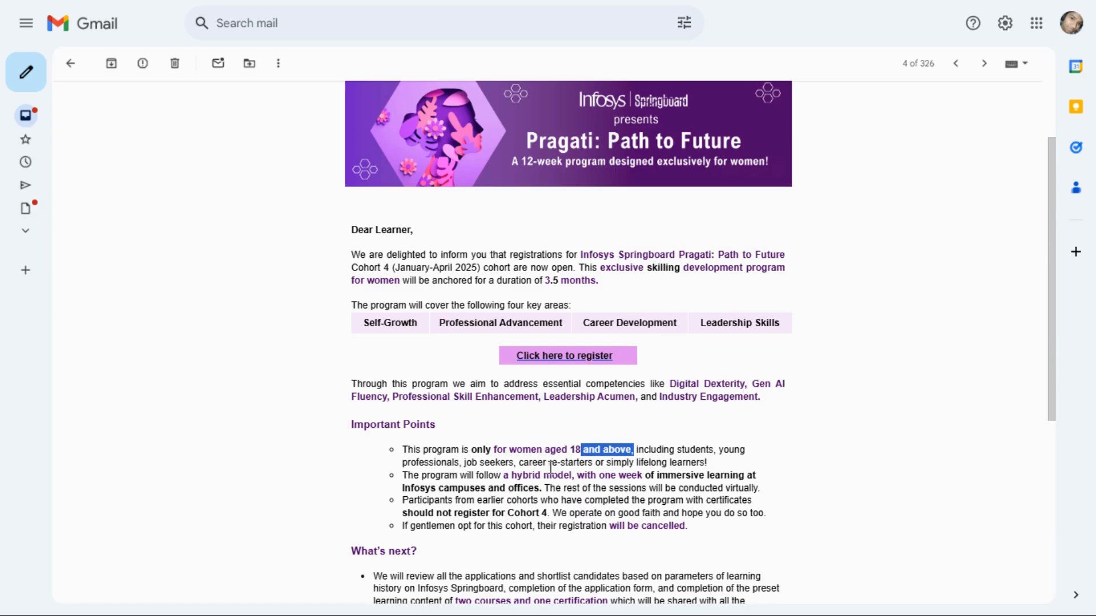
mouse_move(569, 476)
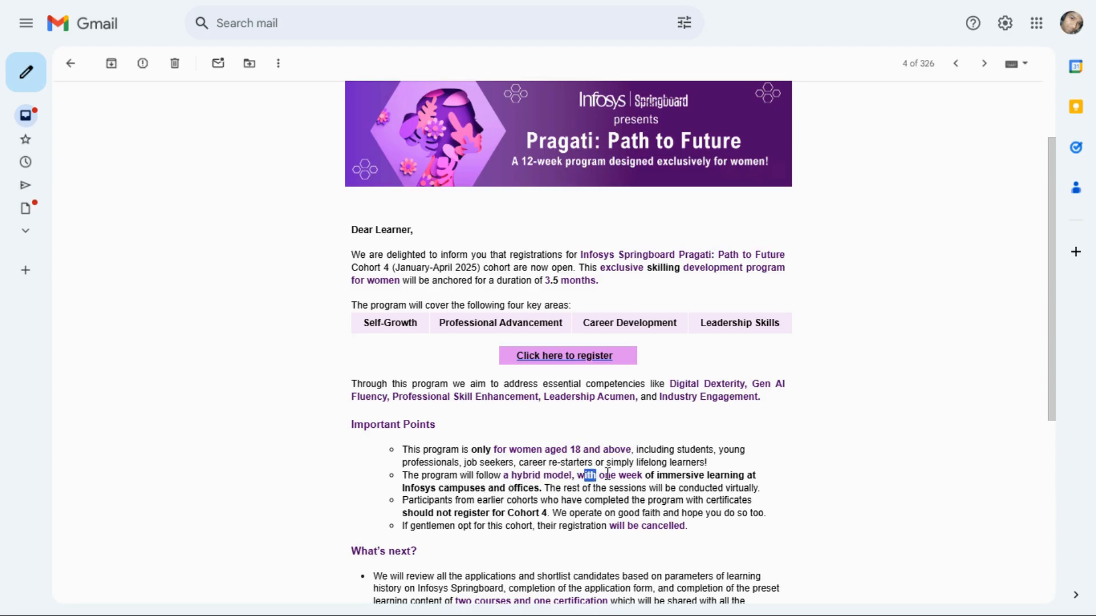
left_click_drag(589, 475, 520, 513)
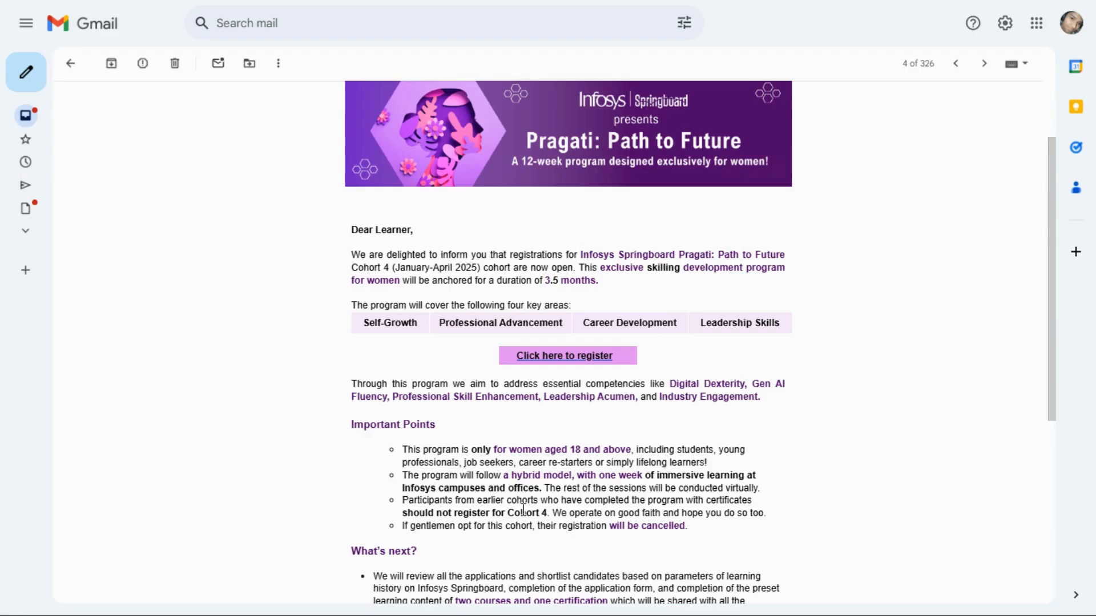
mouse_move(435, 544)
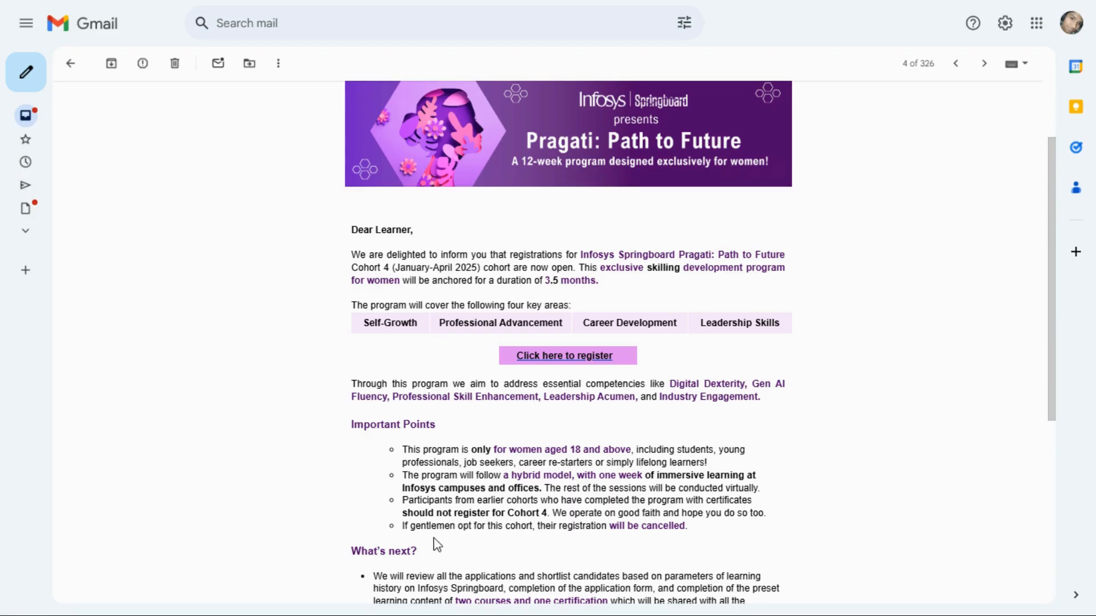
mouse_move(546, 542)
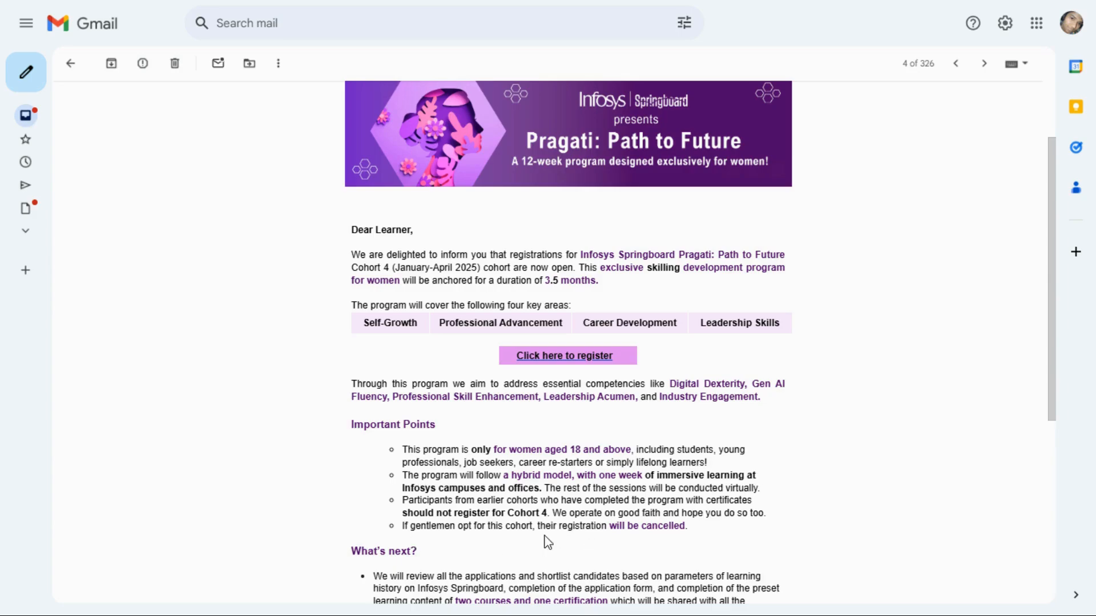
mouse_move(555, 531)
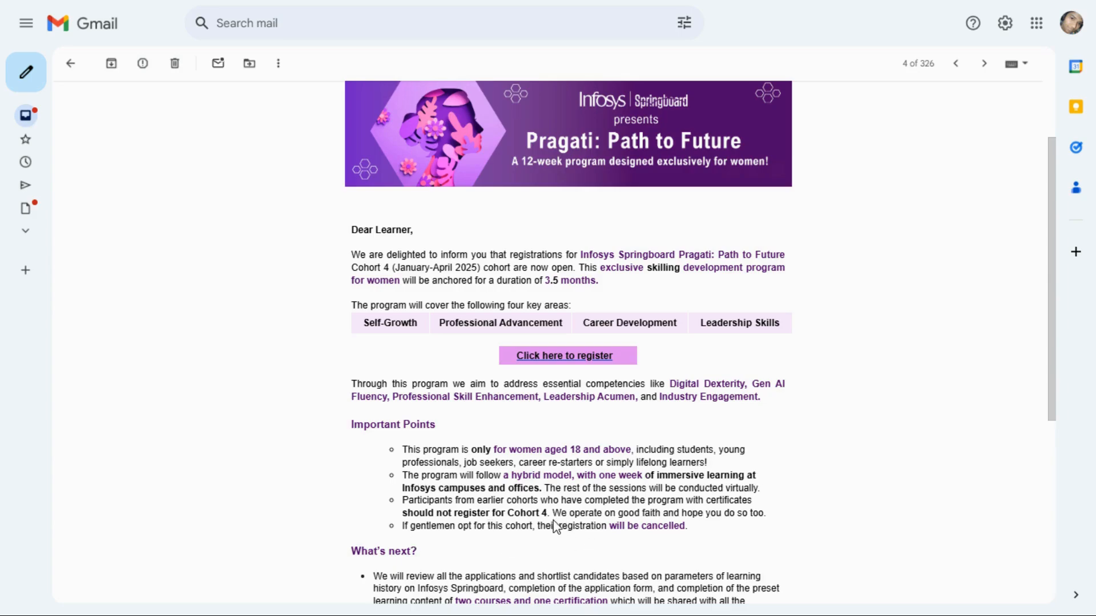
Follow 'Click here to register' to the Pragati: PTF Cohort 4 survey page, then browse Technology Playground courses.
scroll("down", 3)
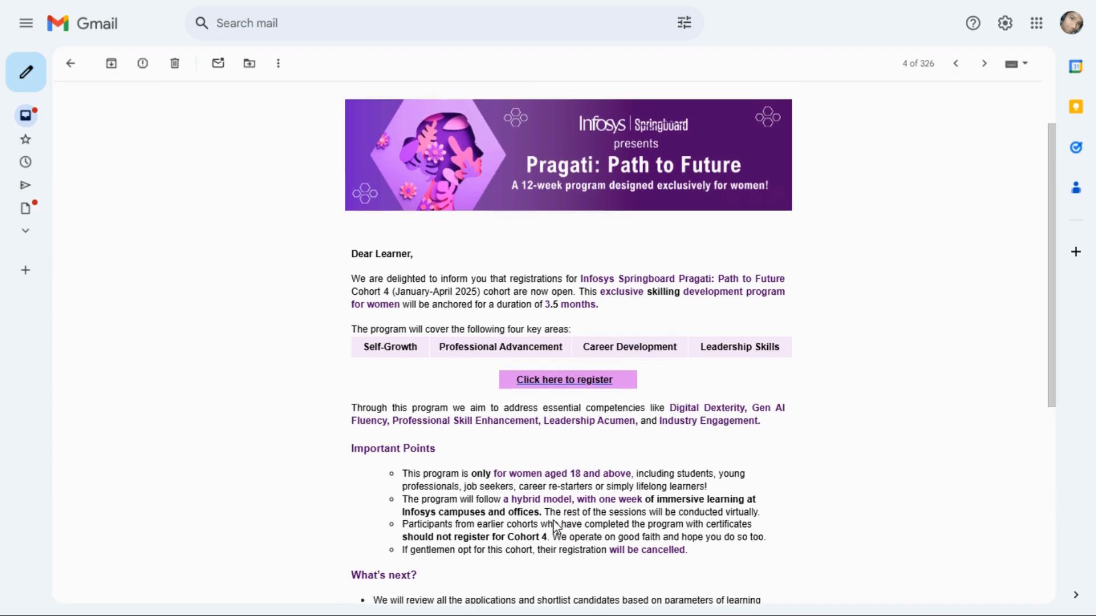
scroll("down", 3)
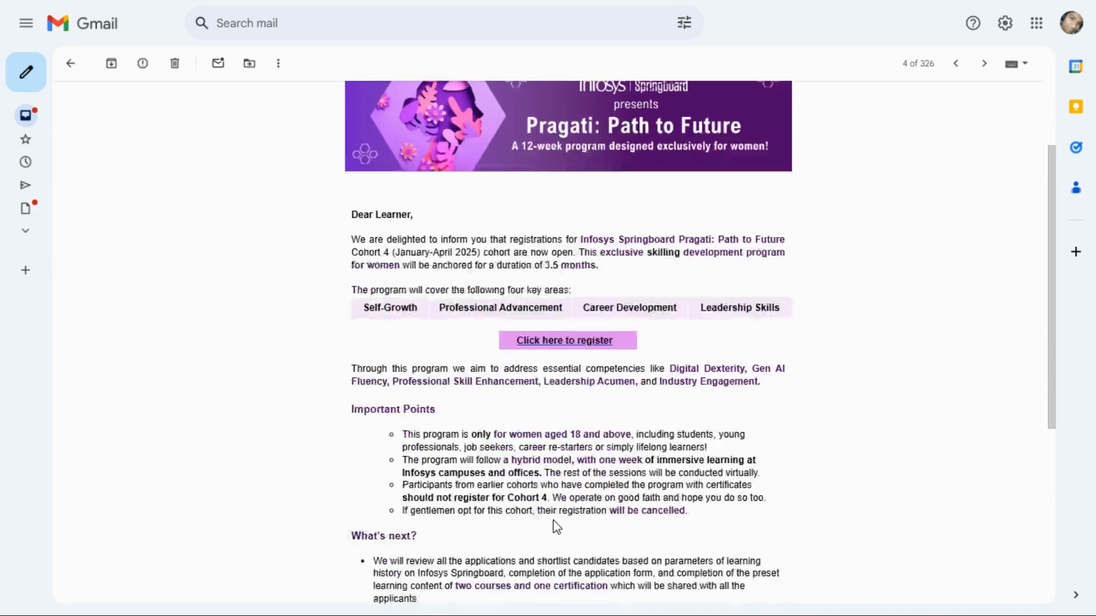
scroll("down", 3)
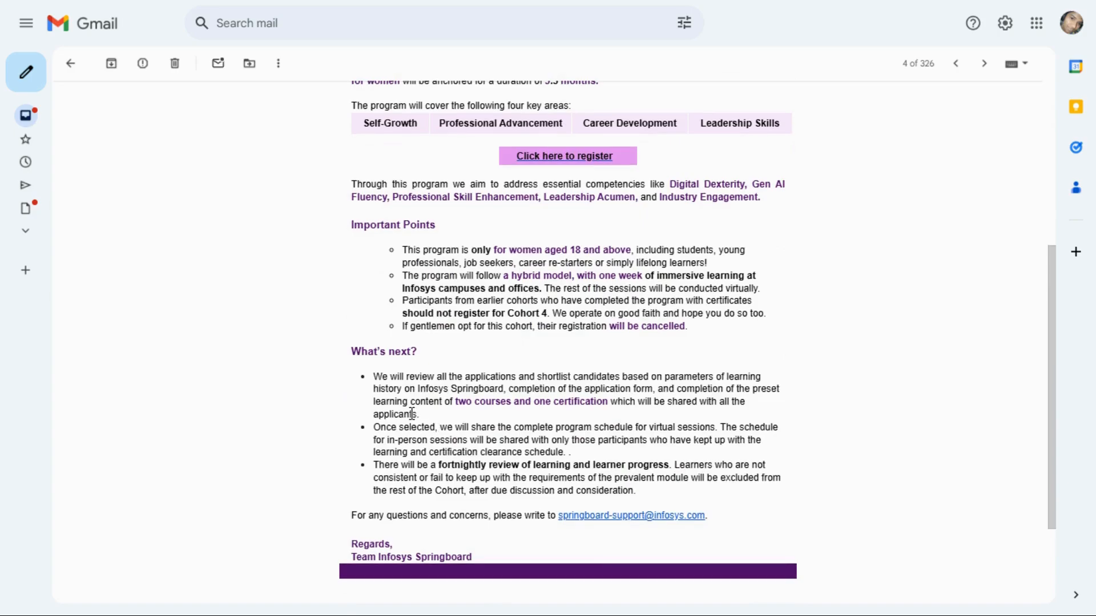
left_click_drag(374, 377, 517, 376)
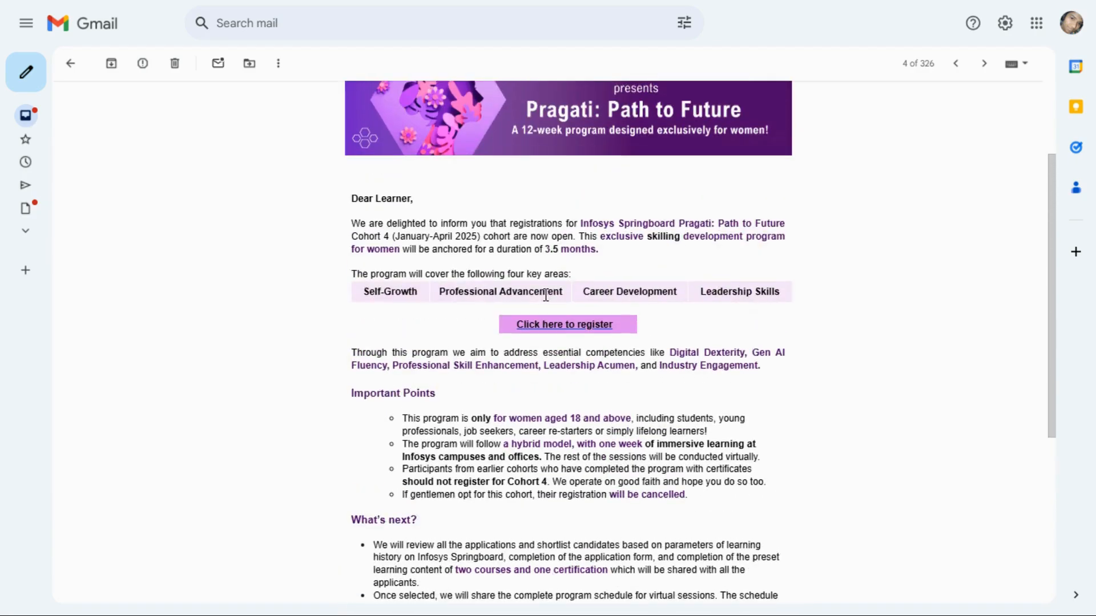
left_click(563, 325)
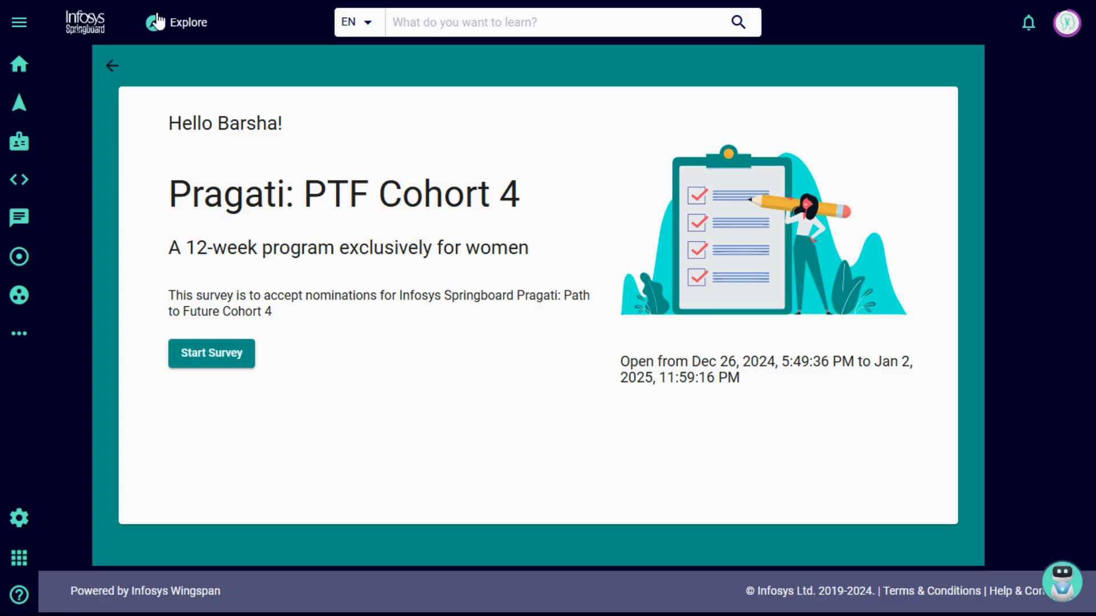
mouse_move(37, 171)
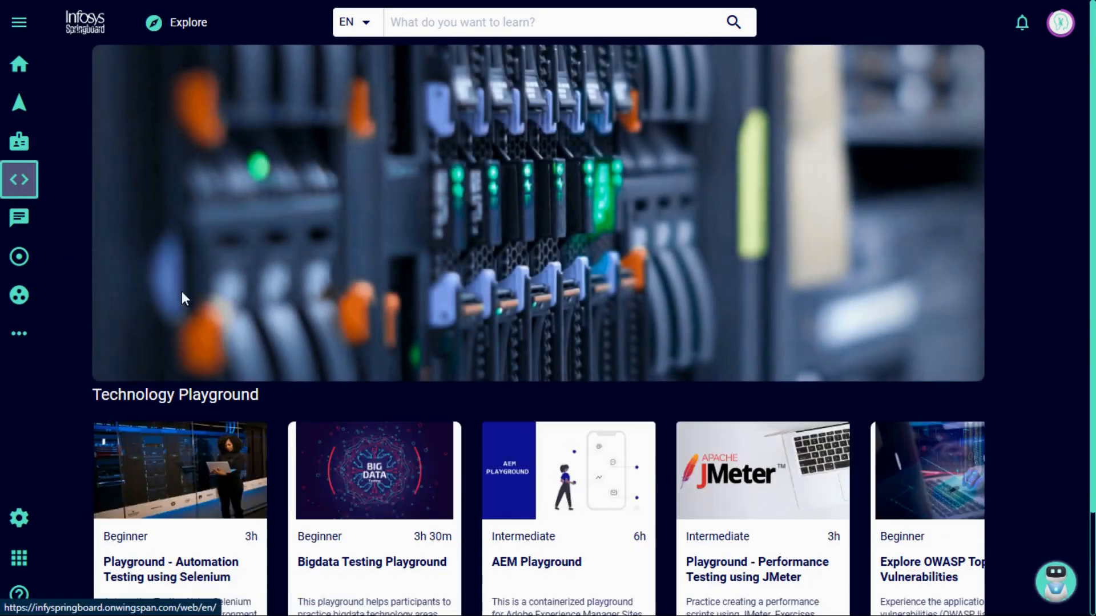
scroll("down", 3)
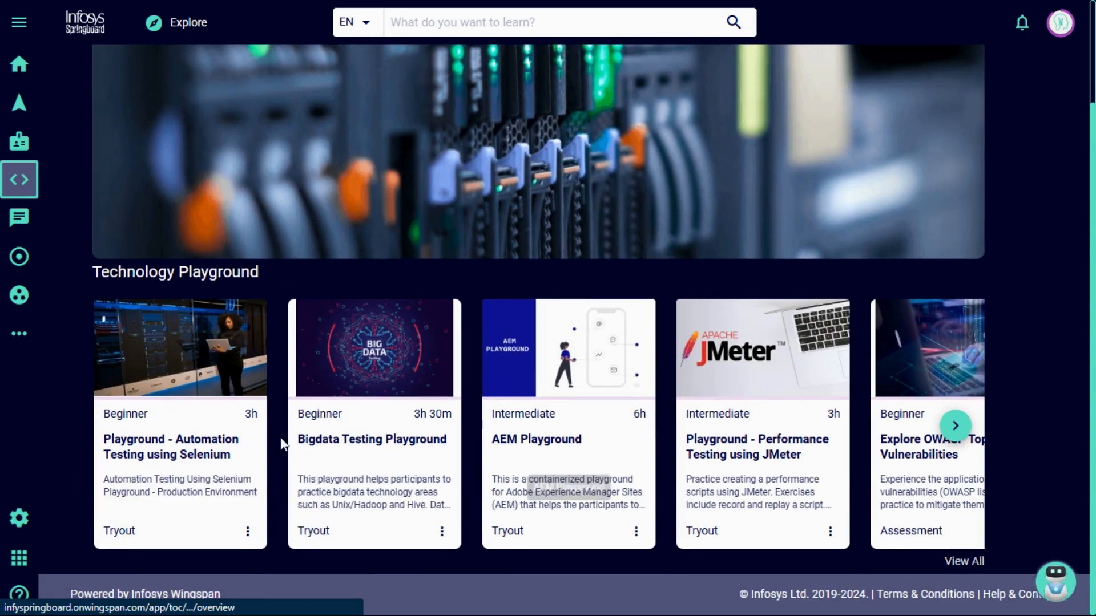
scroll("down", 3)
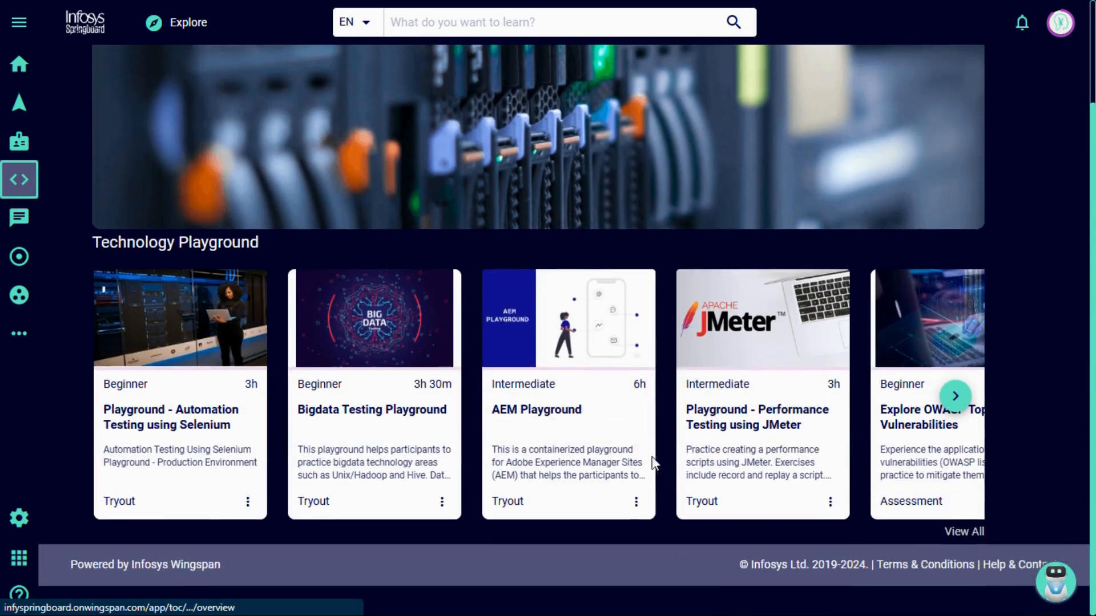
mouse_move(19, 142)
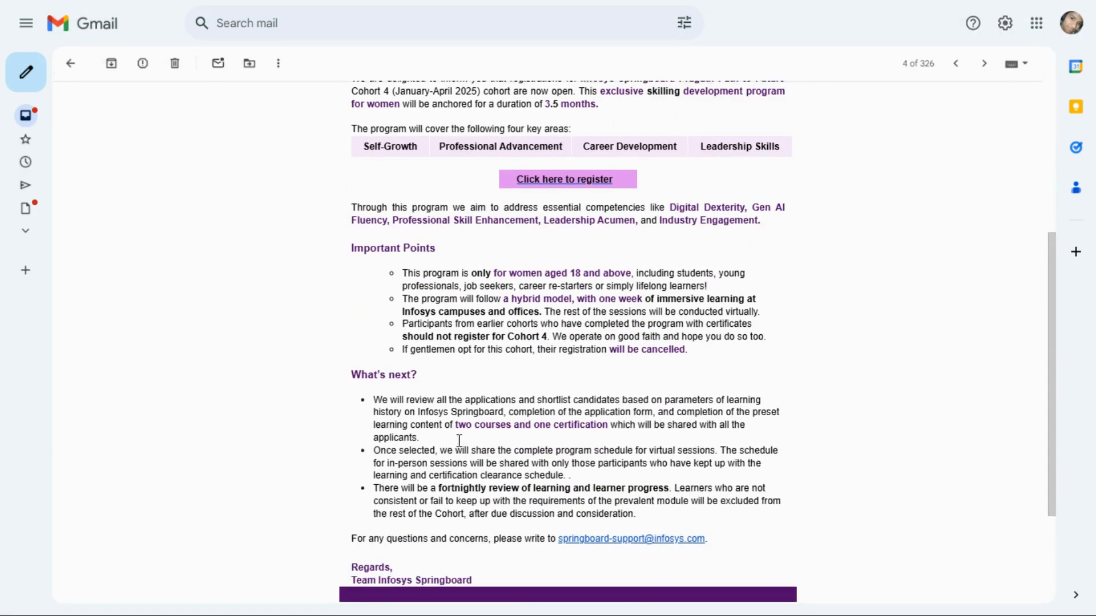
scroll("down", 3)
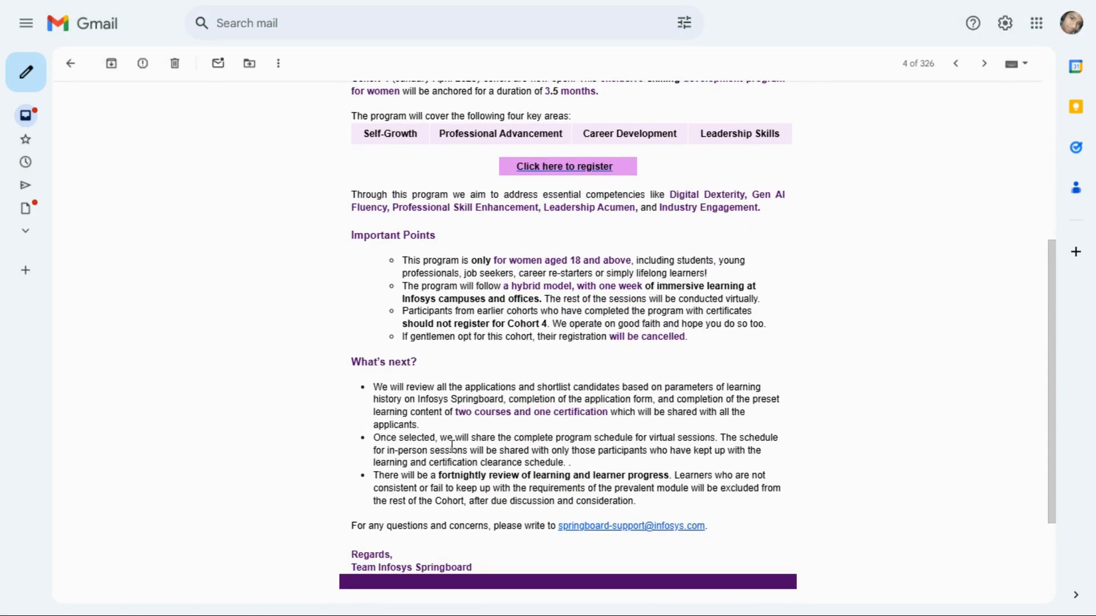
left_click_drag(469, 437, 635, 437)
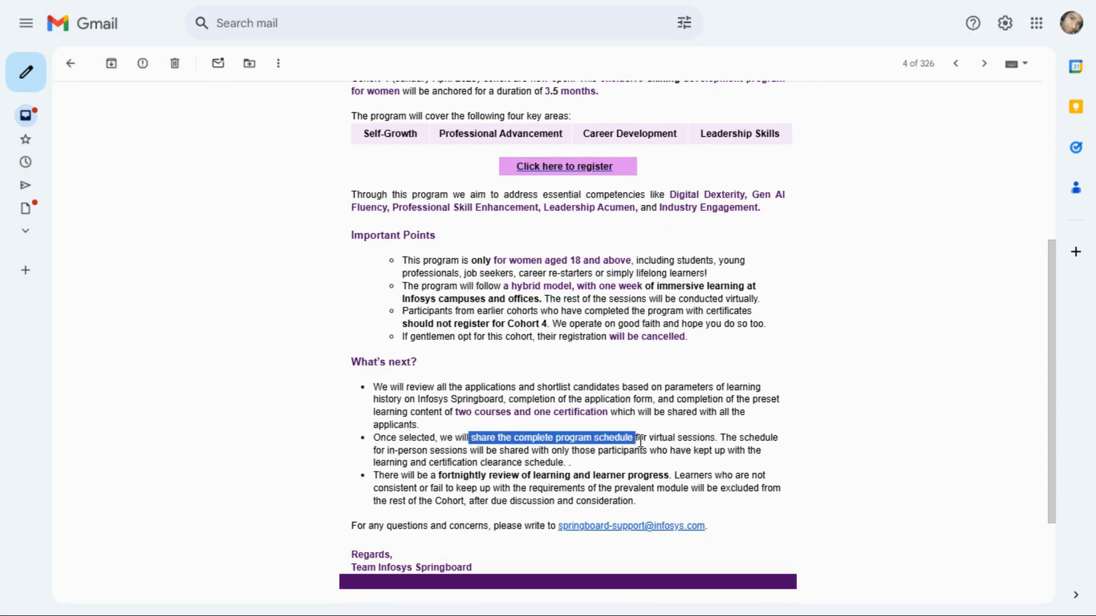
left_click(534, 450)
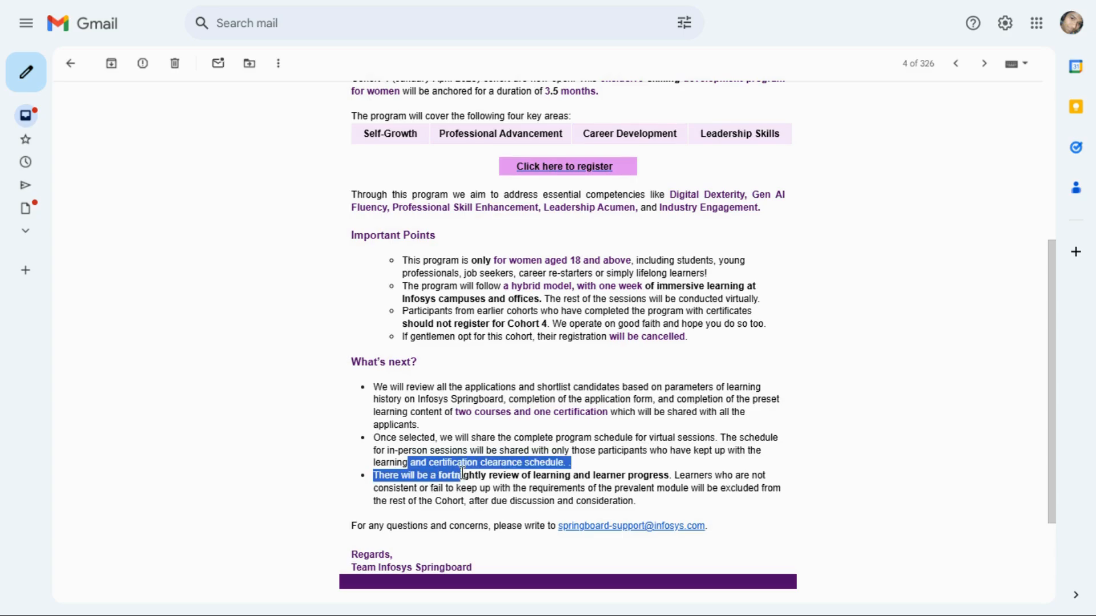
left_click(504, 477)
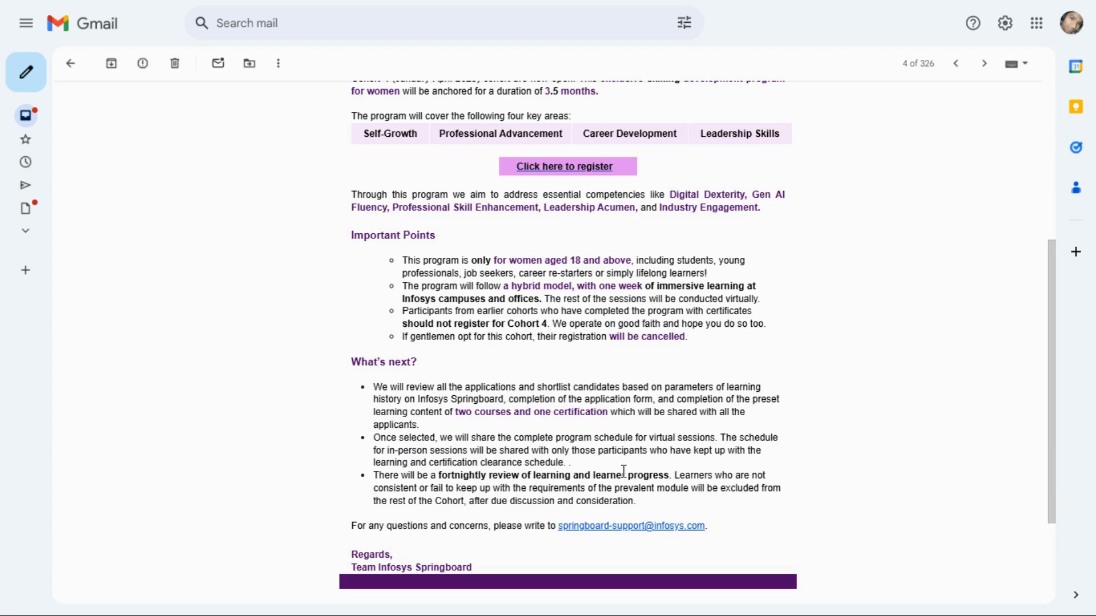
mouse_move(514, 480)
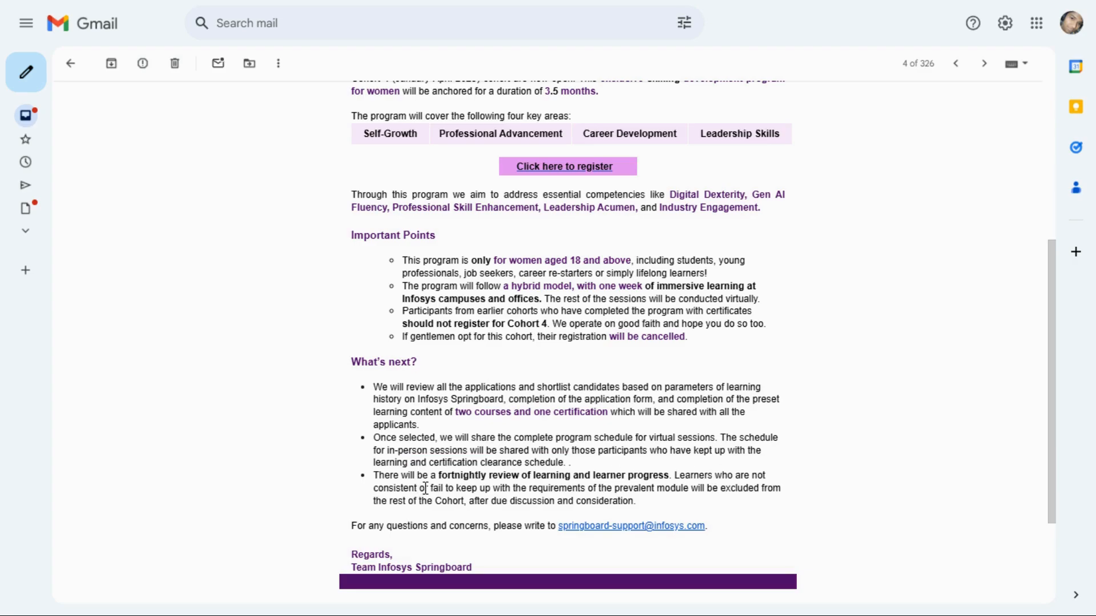
left_click_drag(579, 474, 422, 487)
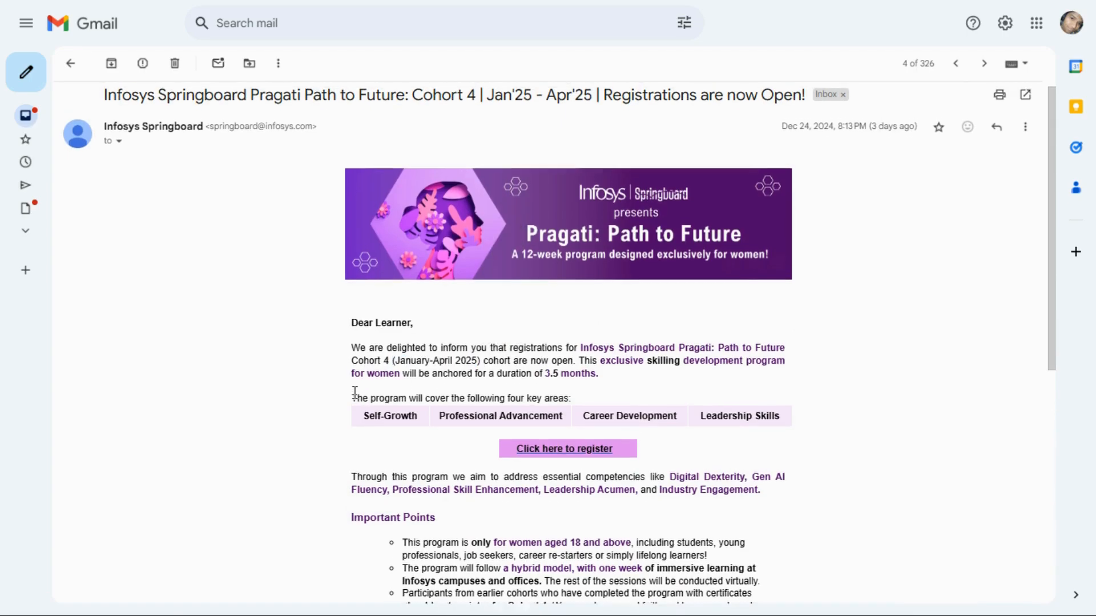
Follow the email's 'Click here to register' button to the Pragati: PTF Cohort 4 survey page.
scroll("down", 3)
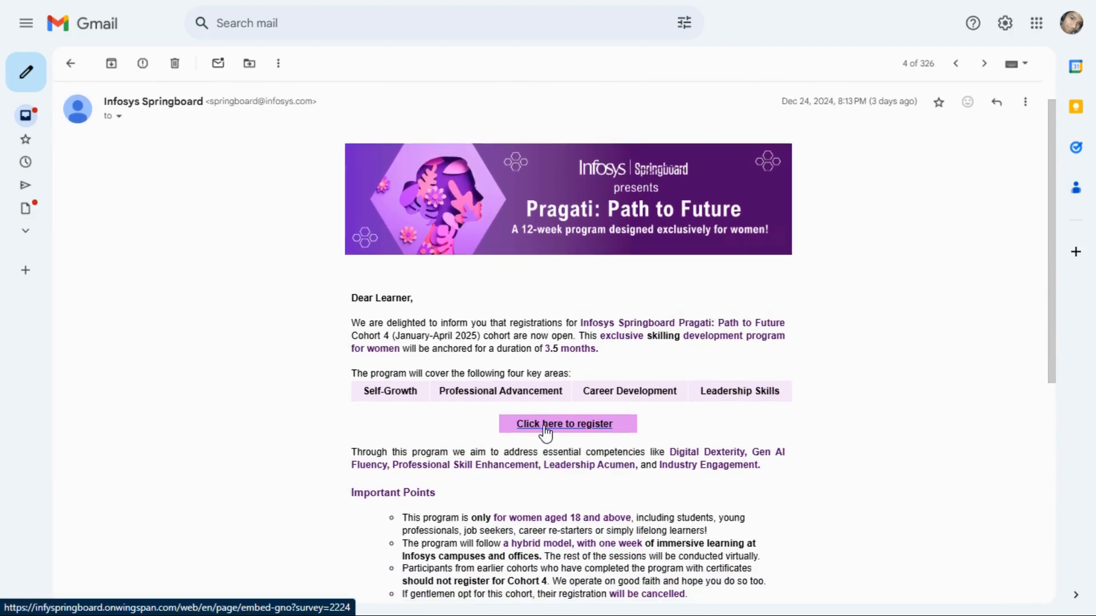
left_click(565, 424)
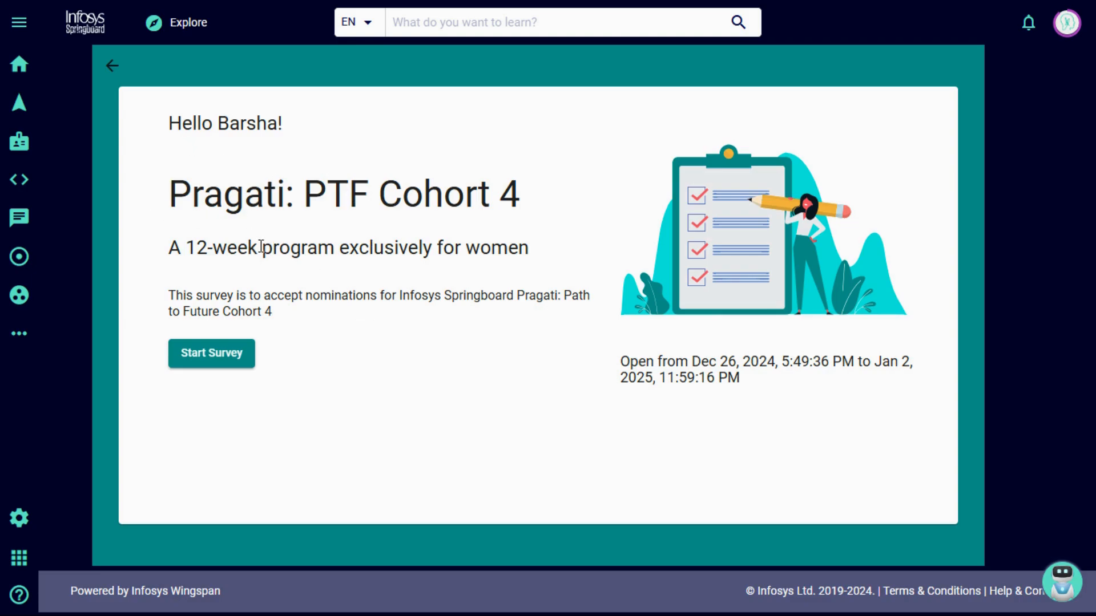
mouse_move(698, 304)
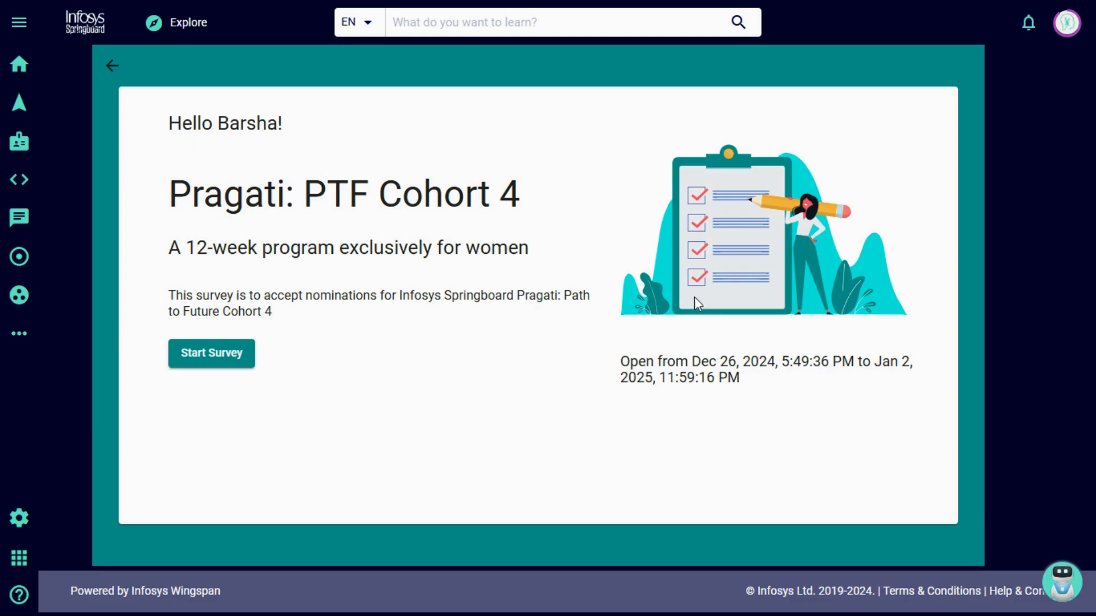
mouse_move(490, 228)
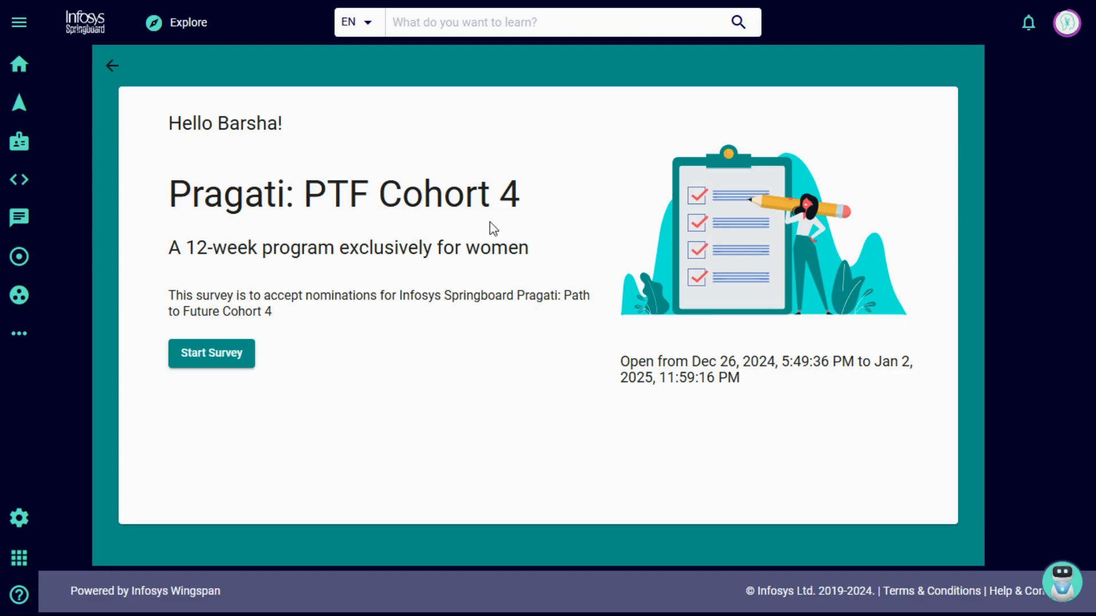
Start the Cohort 4 survey and accept the Privacy Agreement, reaching the empty nomination form.
left_click_drag(168, 247, 503, 248)
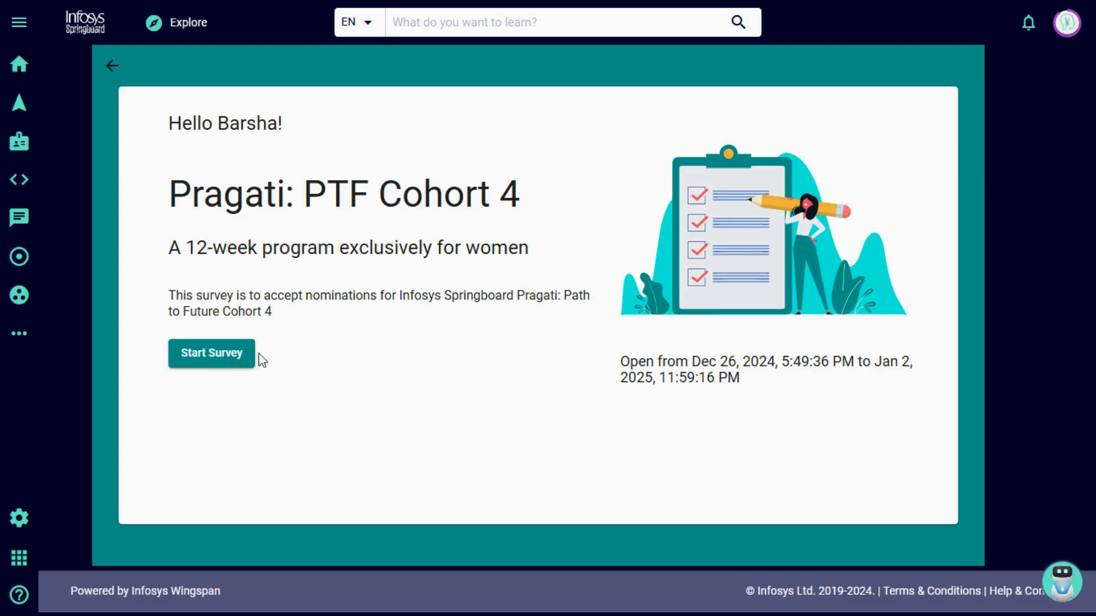
left_click(210, 353)
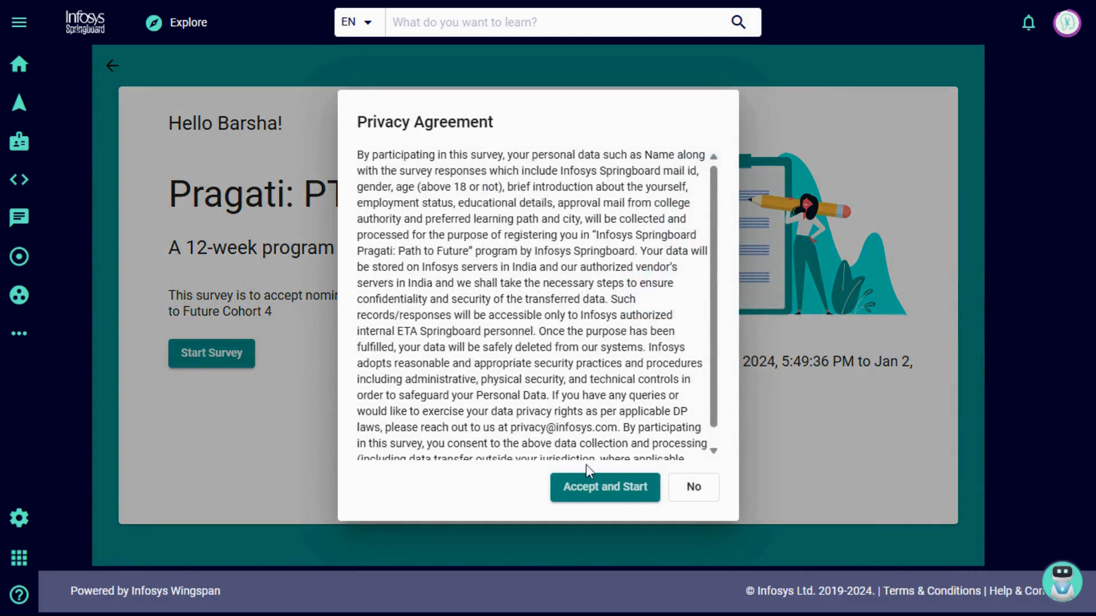
left_click(603, 488)
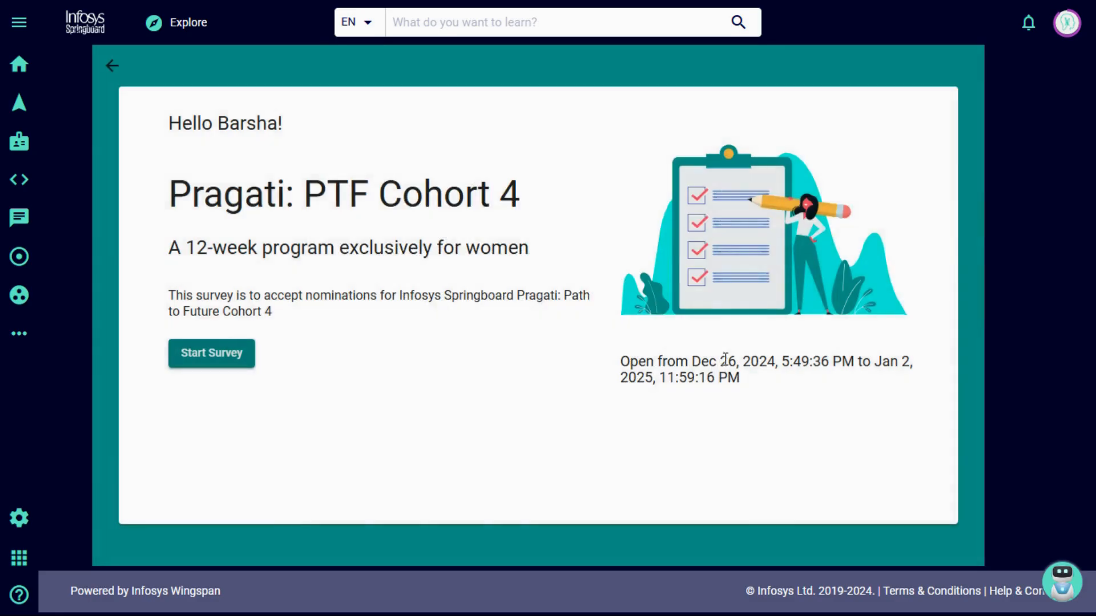
left_click(211, 353)
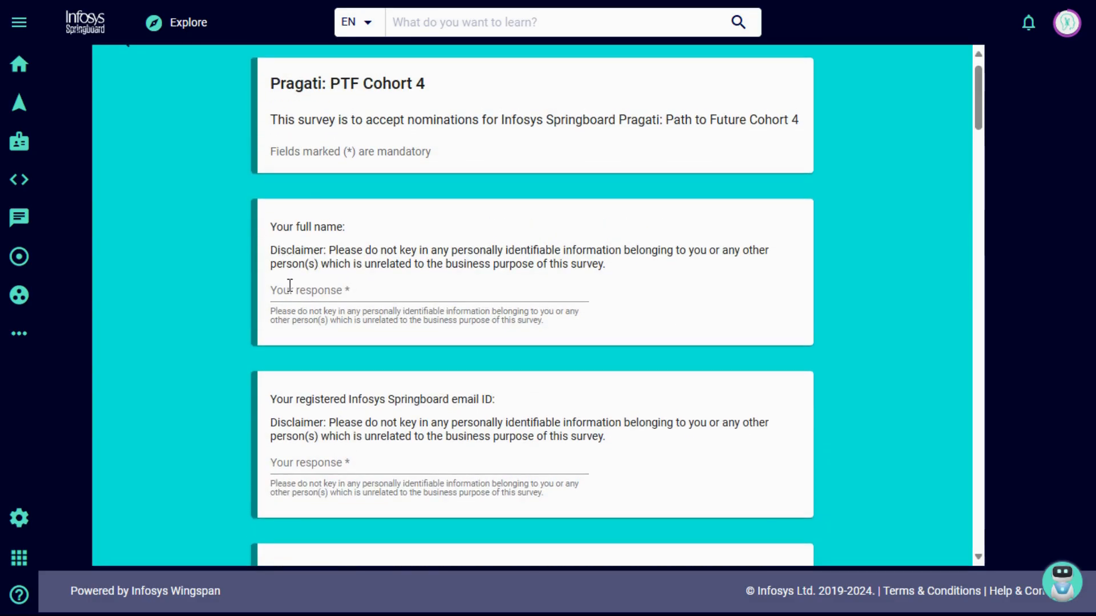
Reach the self-nomination question for Pragati: Path to Future Cohort 4 and answer Yes.
scroll("down", 3)
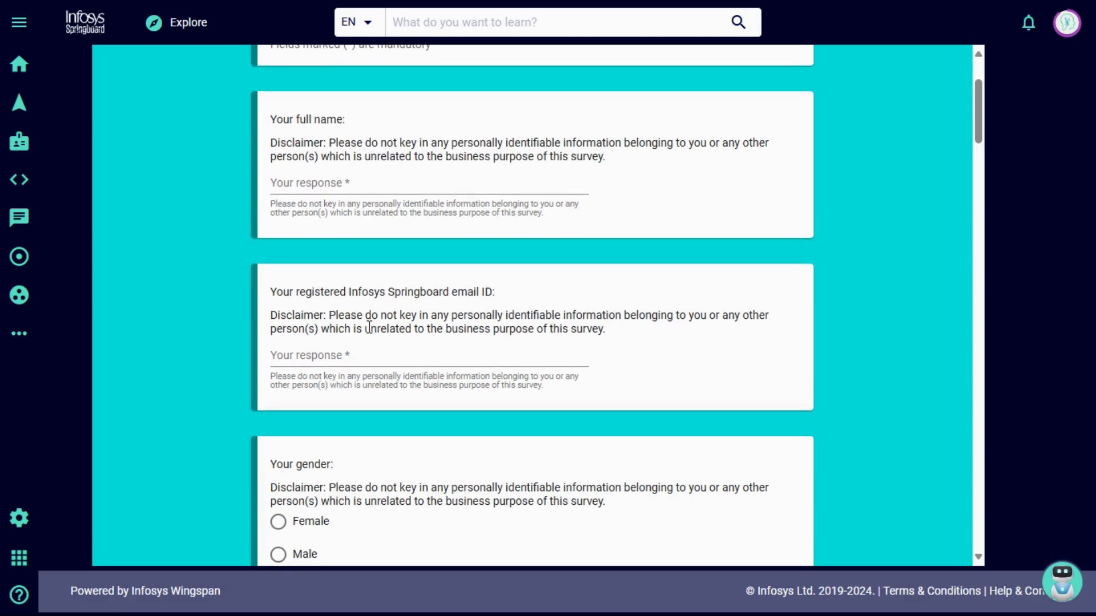
scroll("down", 3)
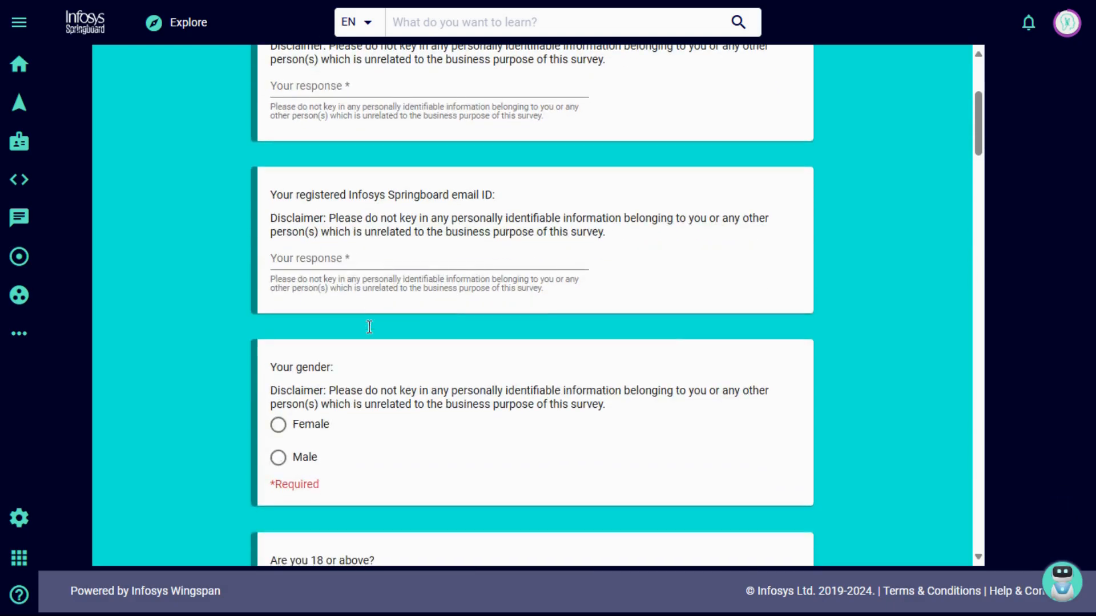
scroll("down", 3)
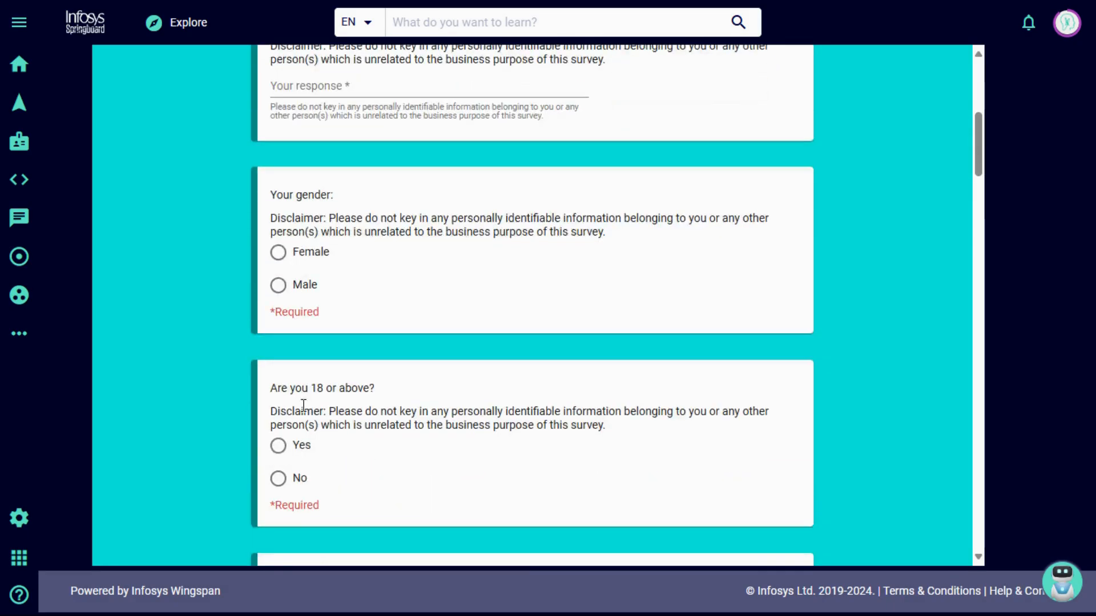
scroll("down", 3)
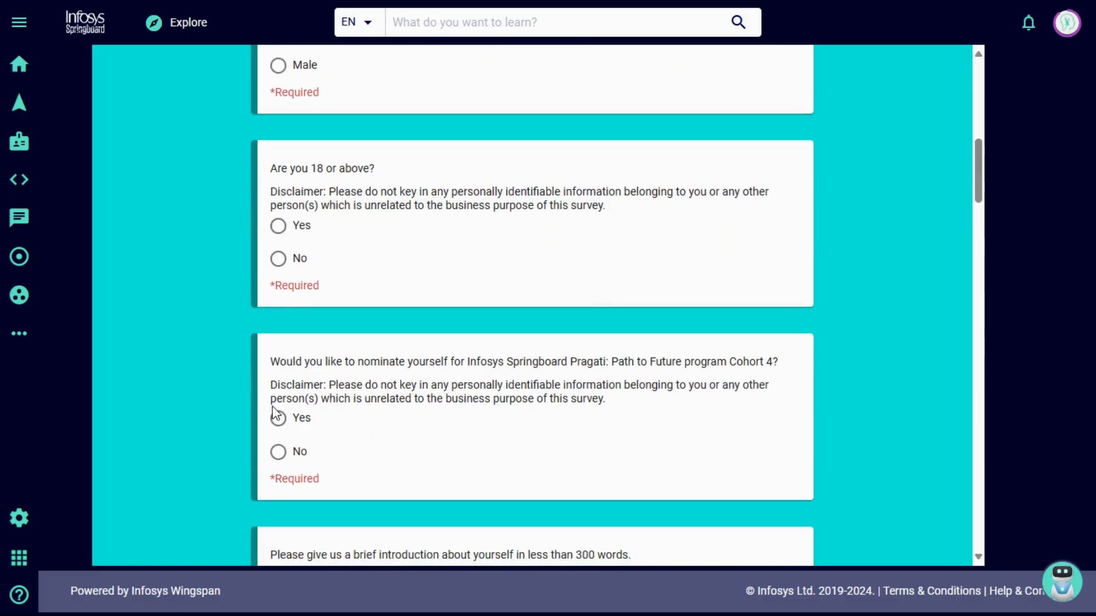
left_click_drag(270, 362, 402, 362)
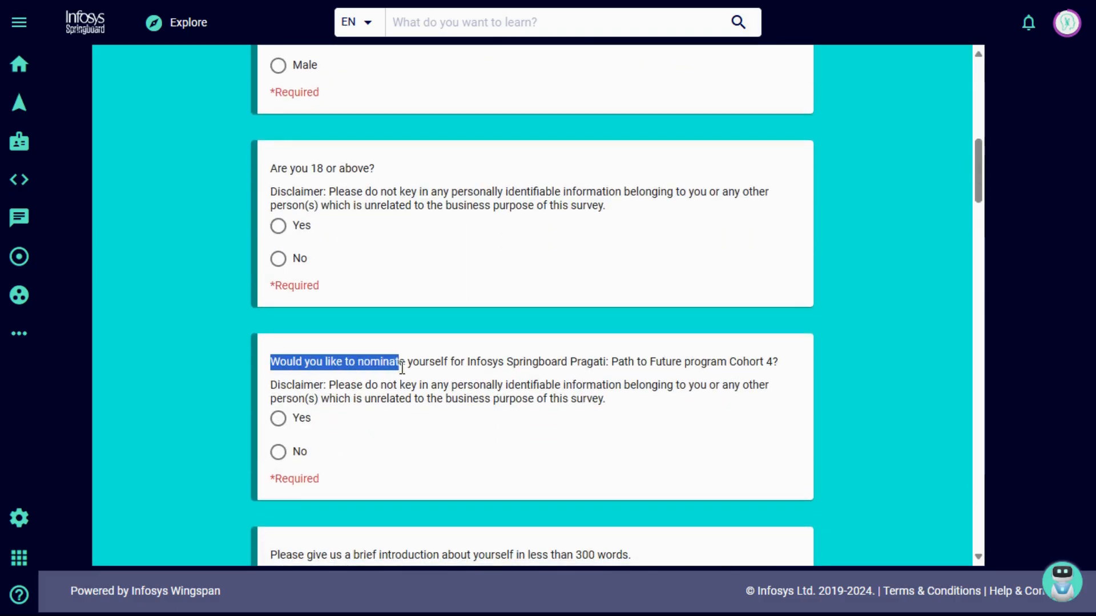
left_click_drag(399, 362, 587, 362)
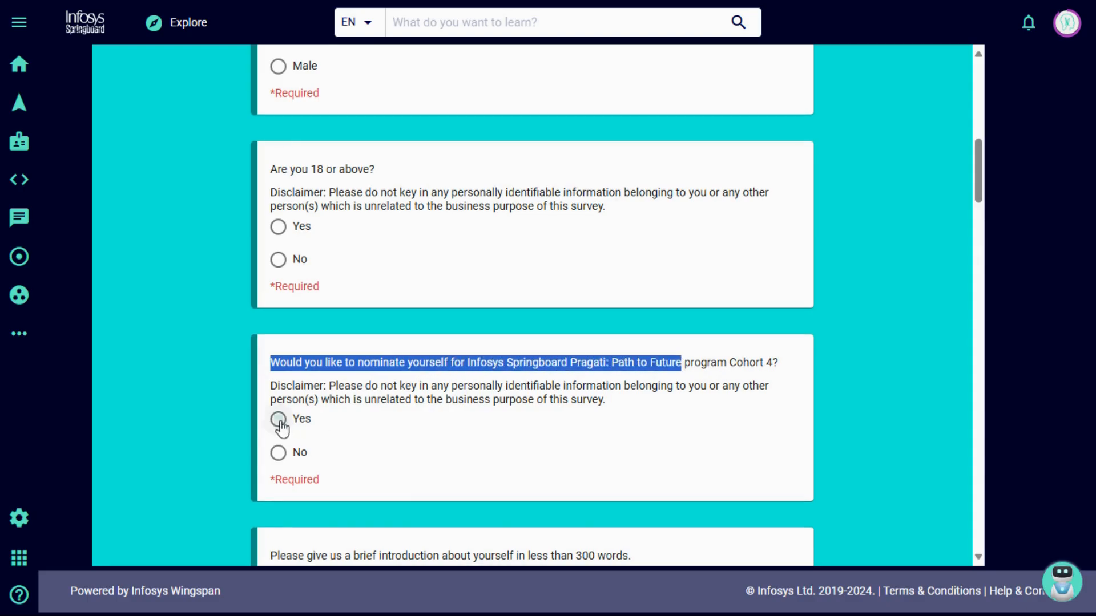
left_click(279, 419)
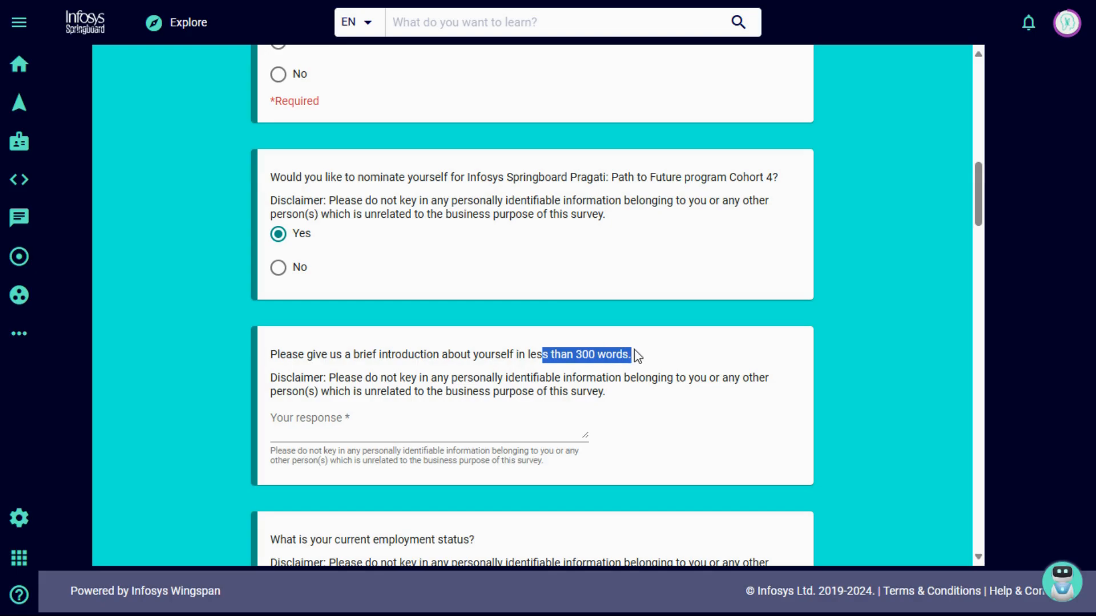
Answer employment status as Graduate and looking for a job, after first picking Student.
scroll("down", 3)
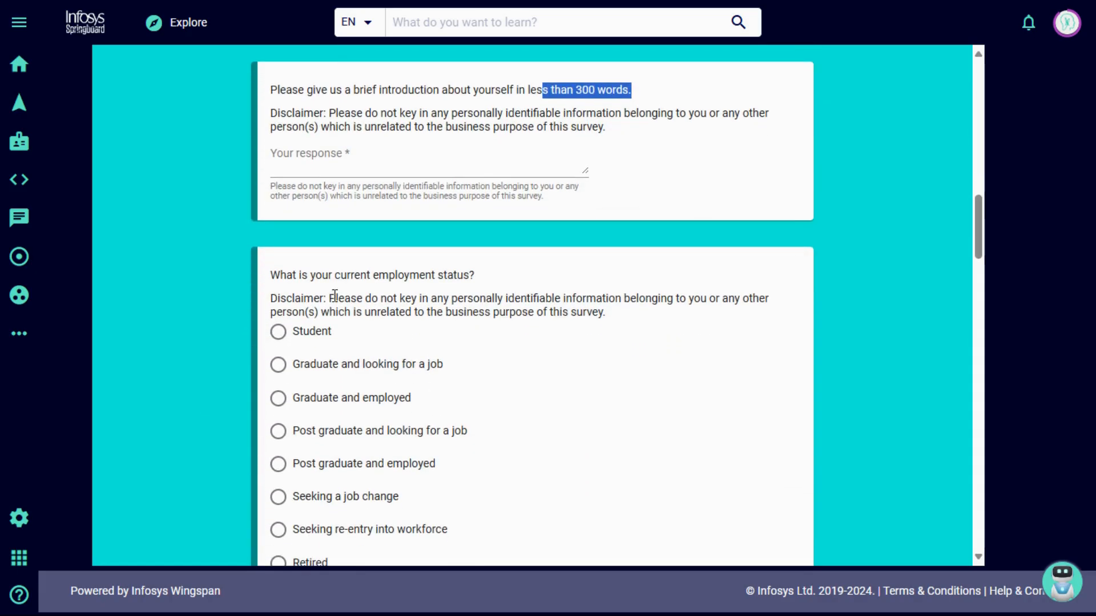
left_click(278, 315)
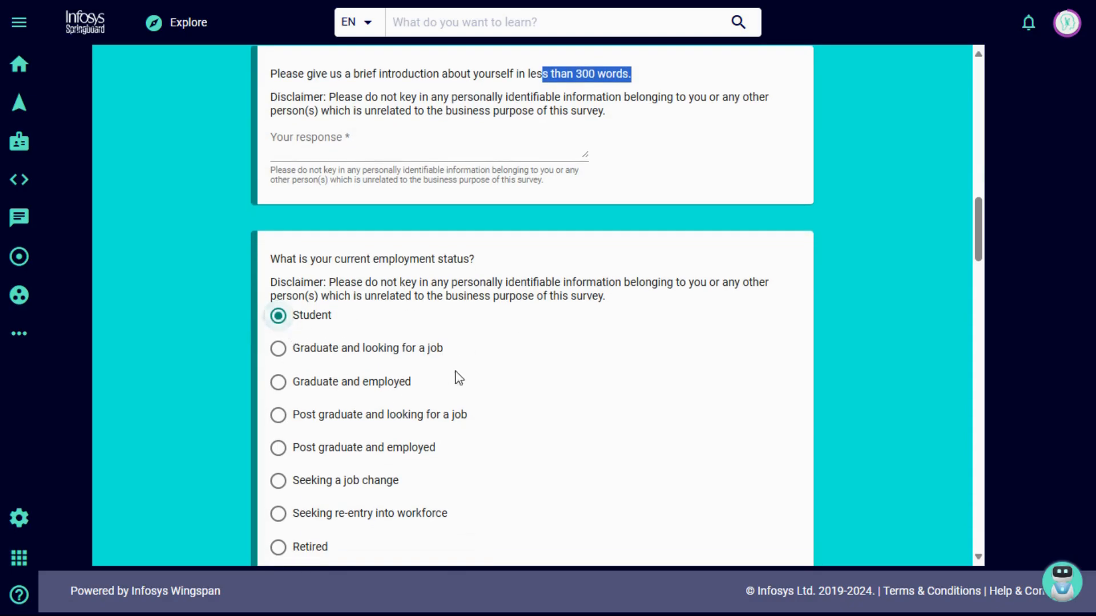
scroll("down", 3)
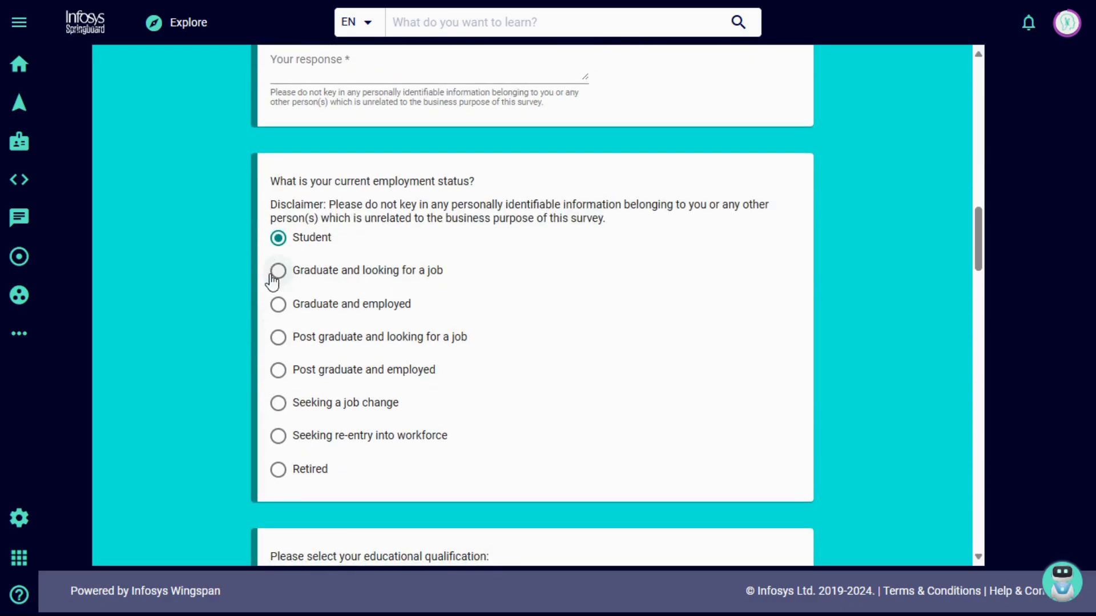
left_click(277, 270)
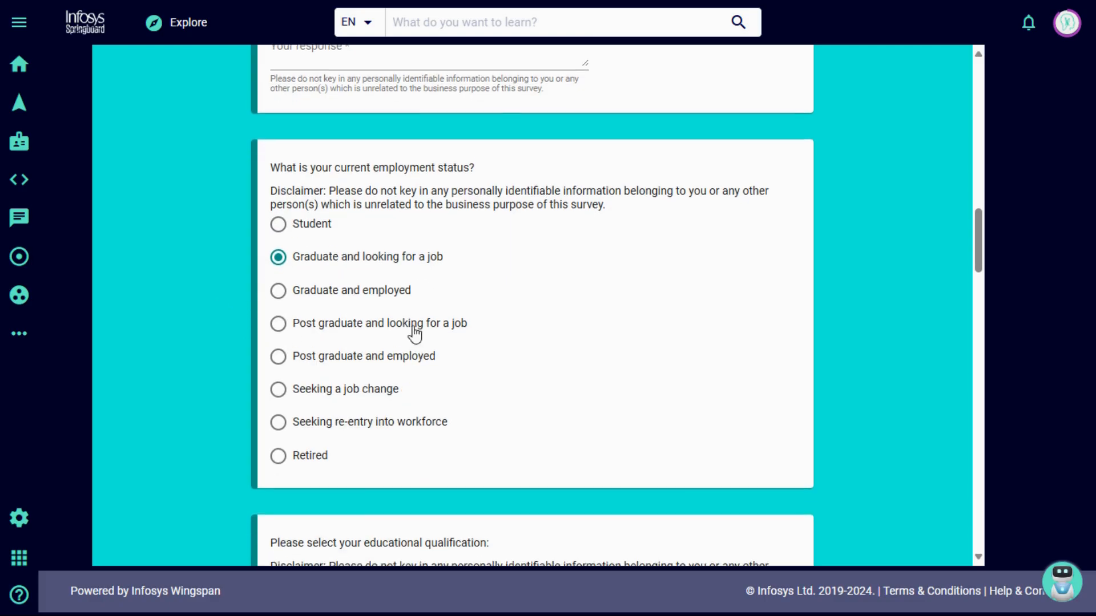
Answer qualification as Graduate, changed from Under Graduate, and note the college name and city wording.
scroll("down", 3)
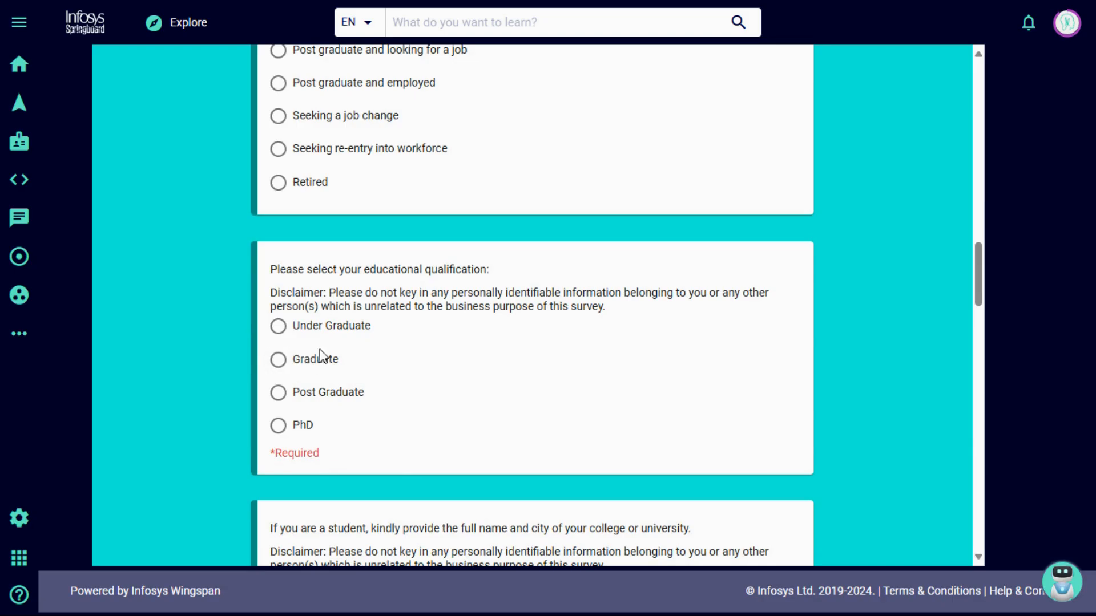
mouse_move(290, 332)
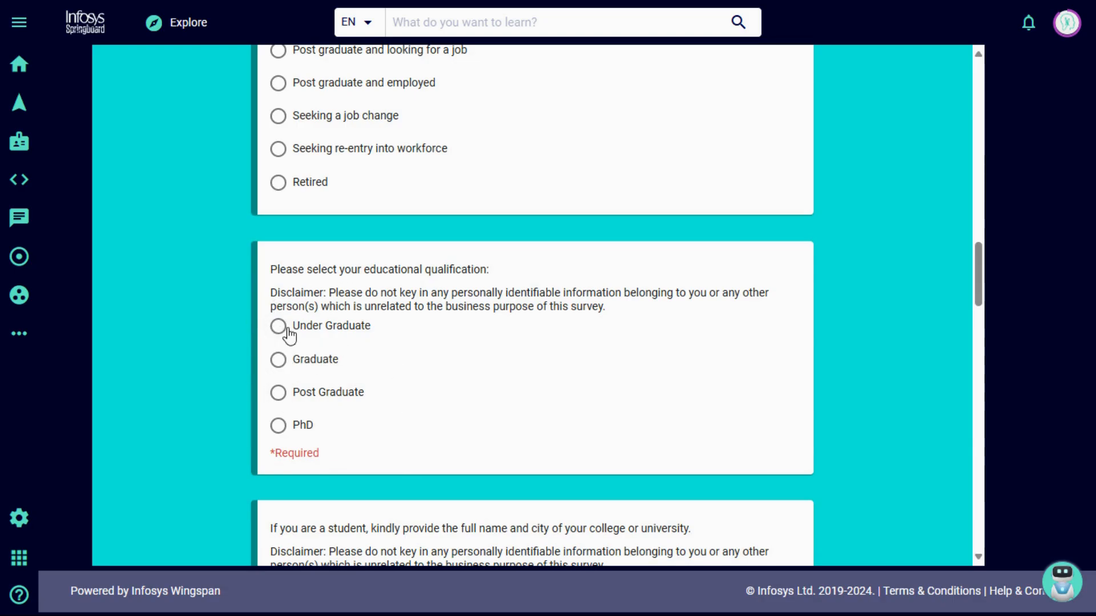
left_click(277, 325)
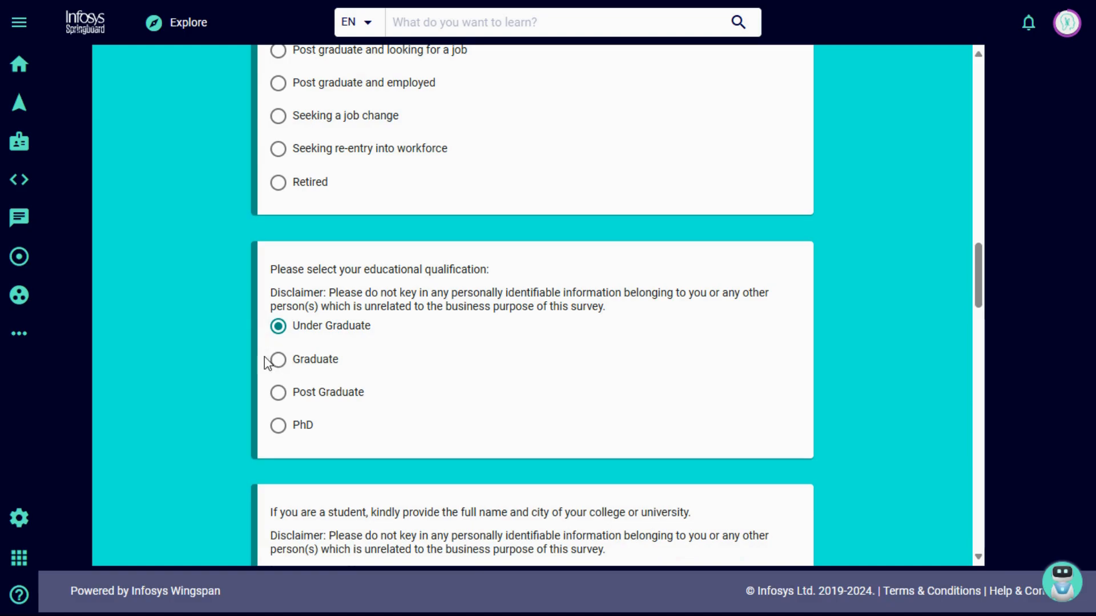
left_click(277, 360)
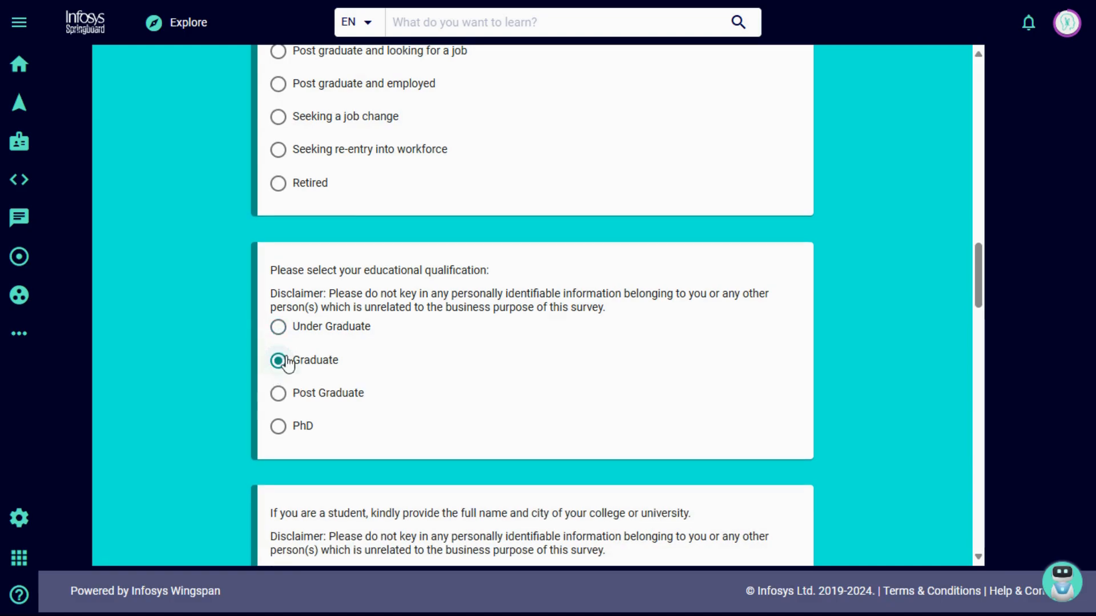
scroll("down", 3)
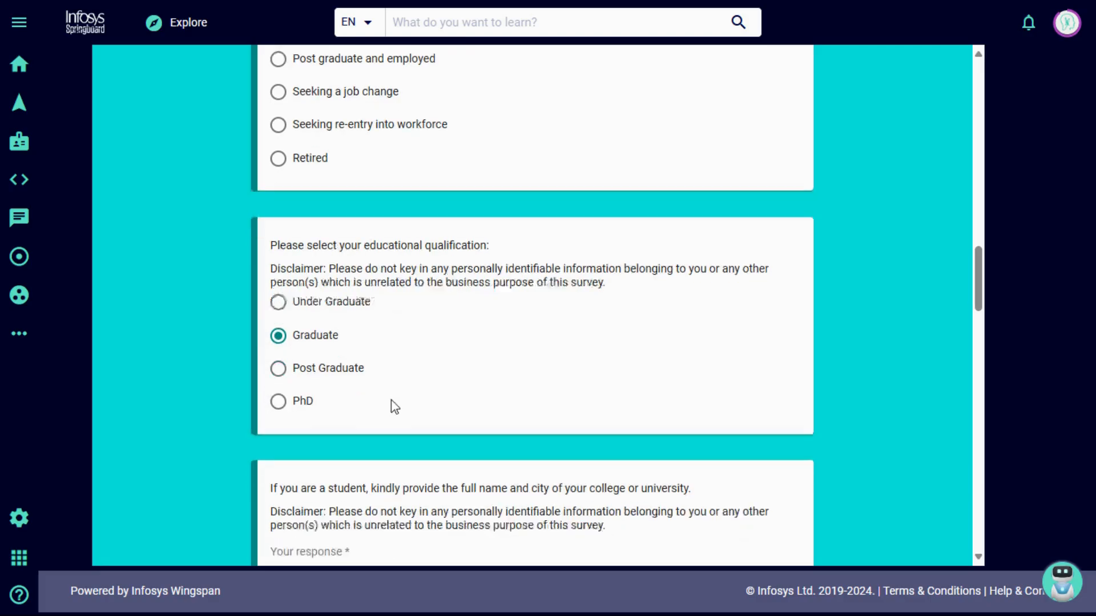
scroll("down", 3)
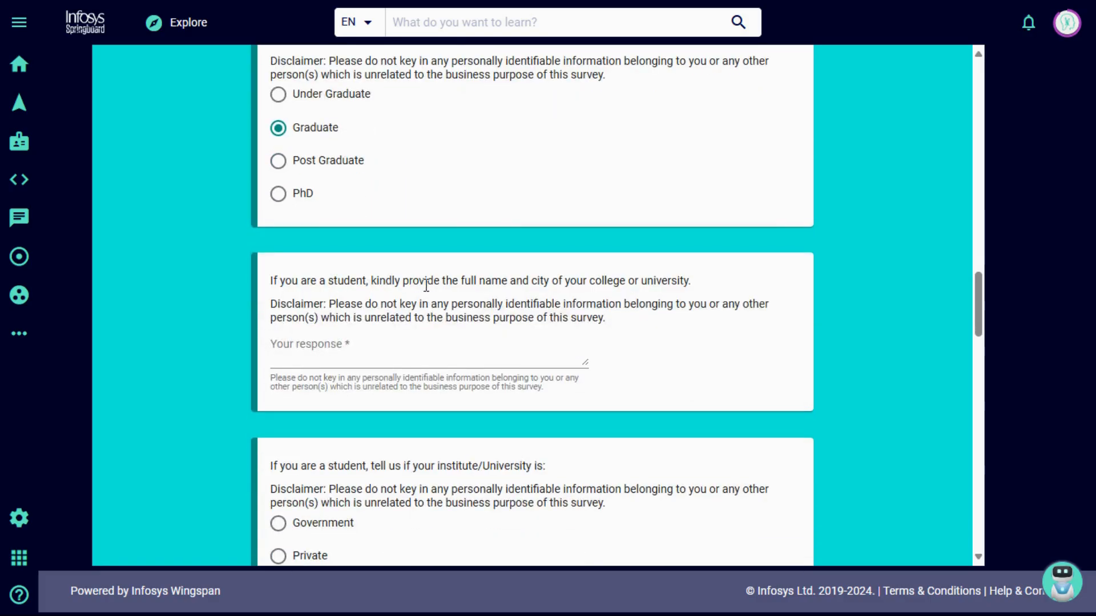
left_click_drag(444, 281, 692, 281)
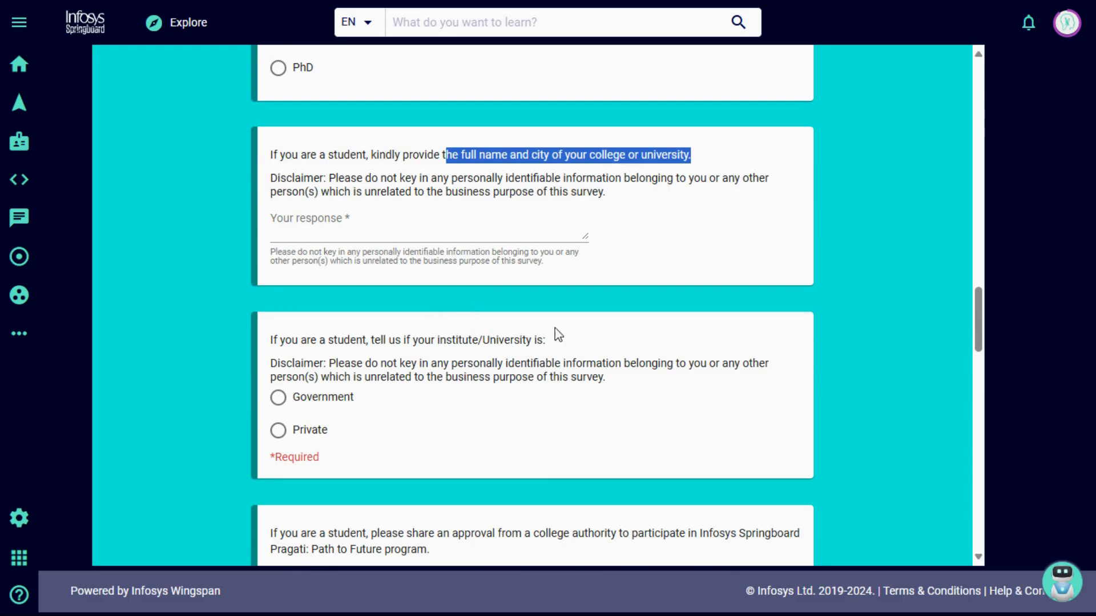
Mark the institute or university type as Government.
scroll("down", 3)
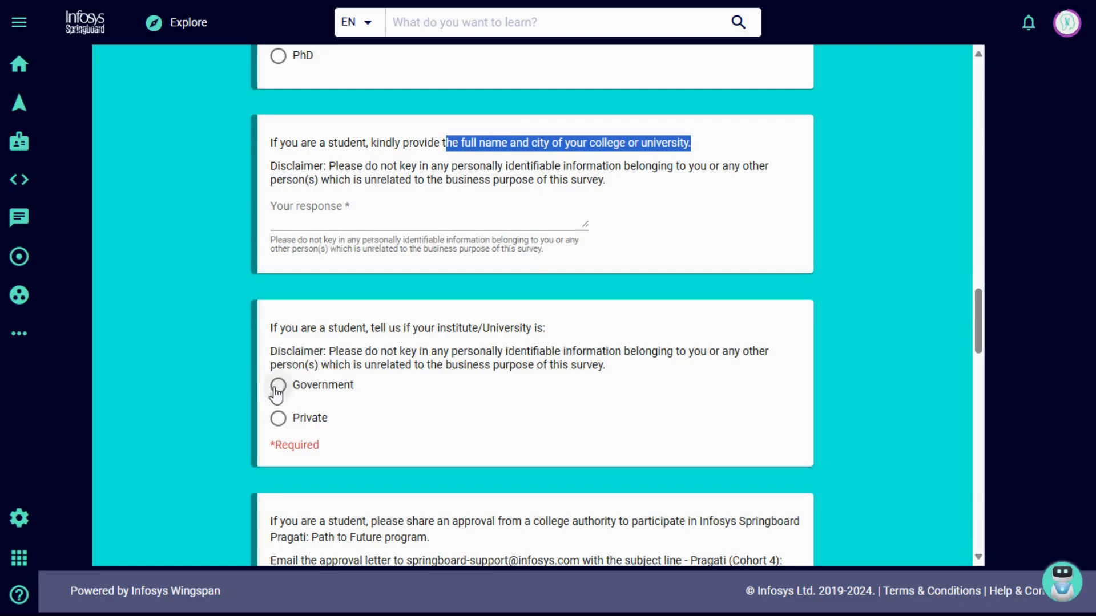
left_click(277, 385)
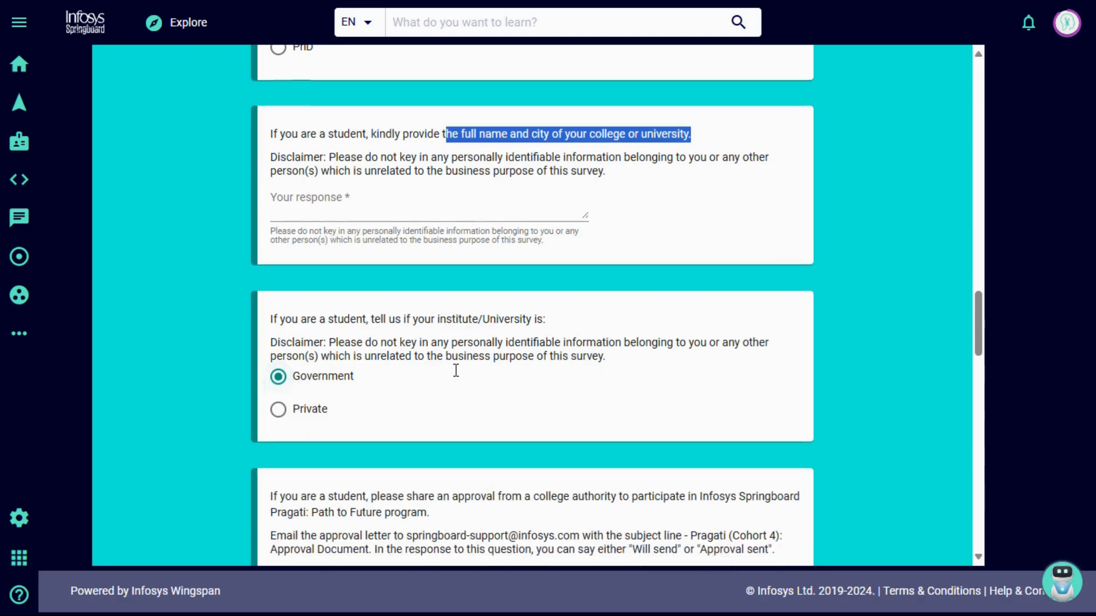
scroll("down", 3)
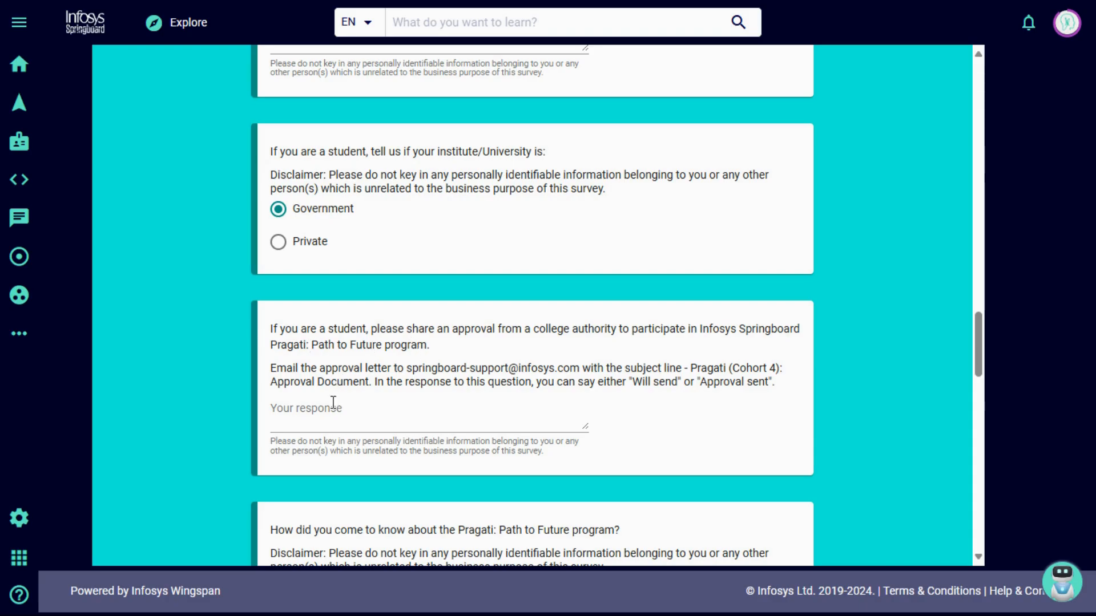
mouse_move(313, 368)
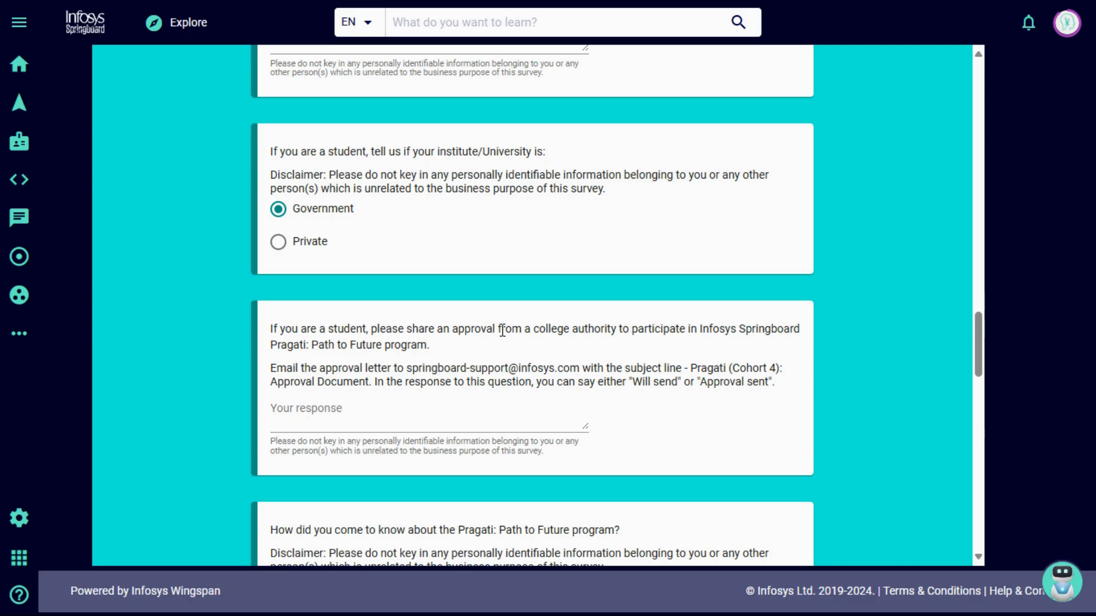
Highlight the college authority approval instructions and the 'Approval sent' and 'Will send' answer wordings.
double_click(468, 328)
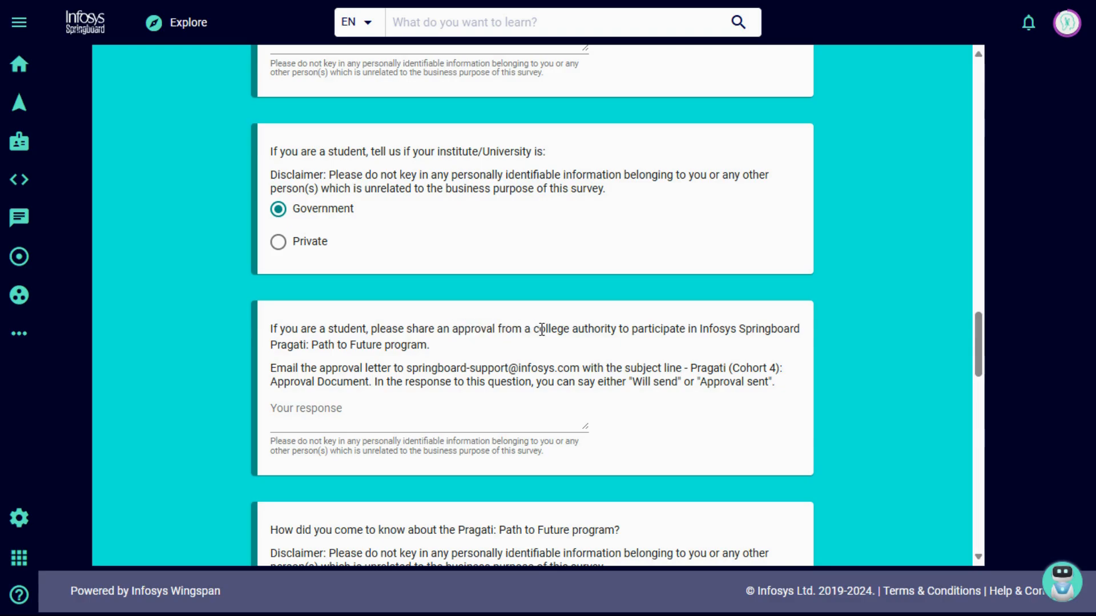
left_click_drag(563, 329, 685, 328)
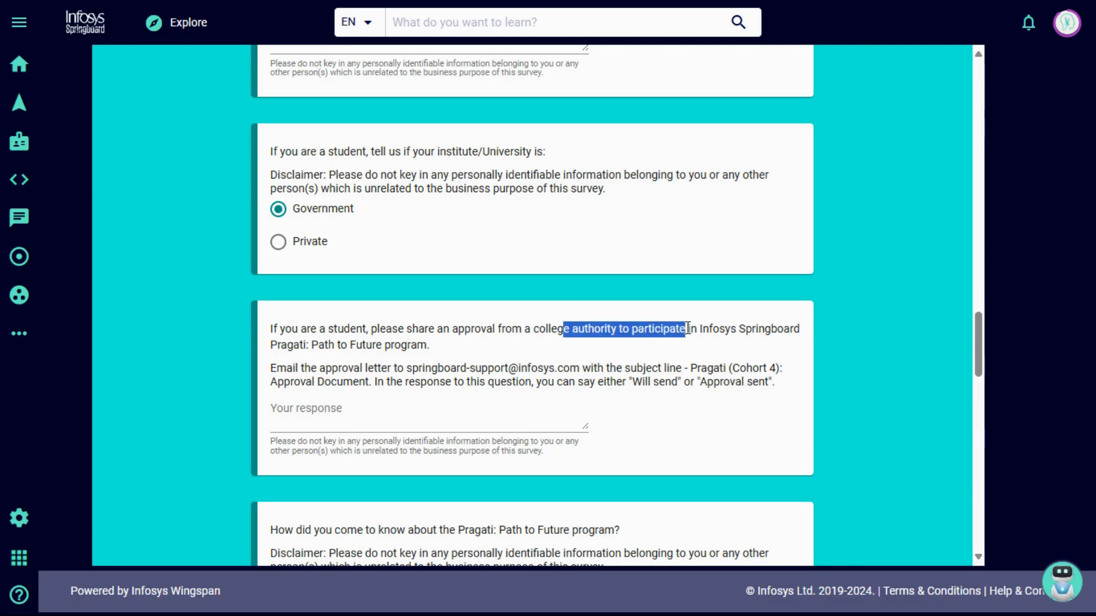
left_click(598, 359)
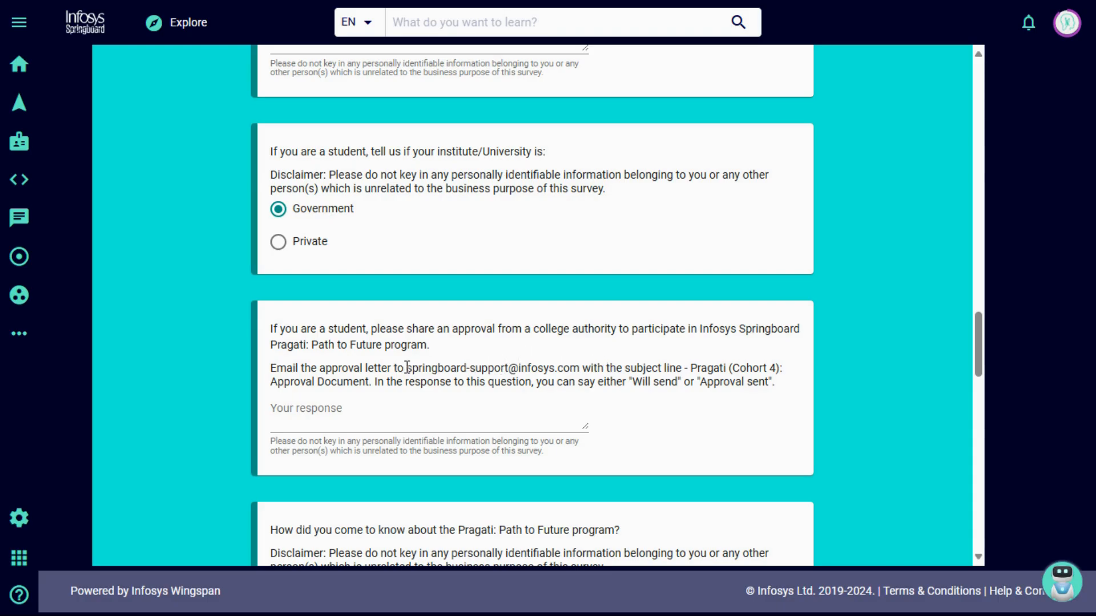
left_click_drag(404, 368, 559, 368)
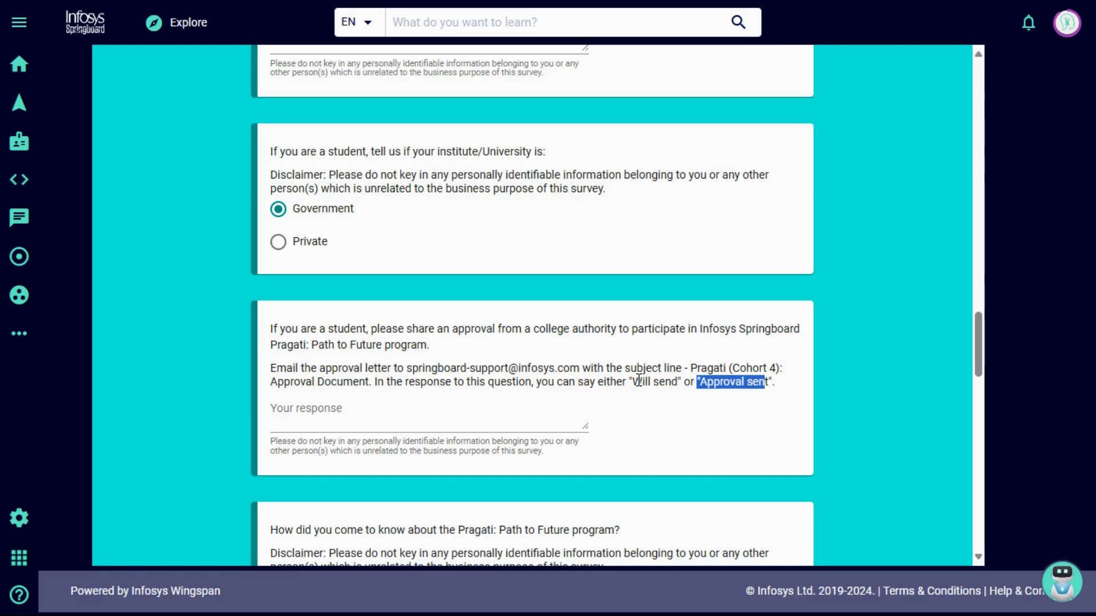
double_click(653, 381)
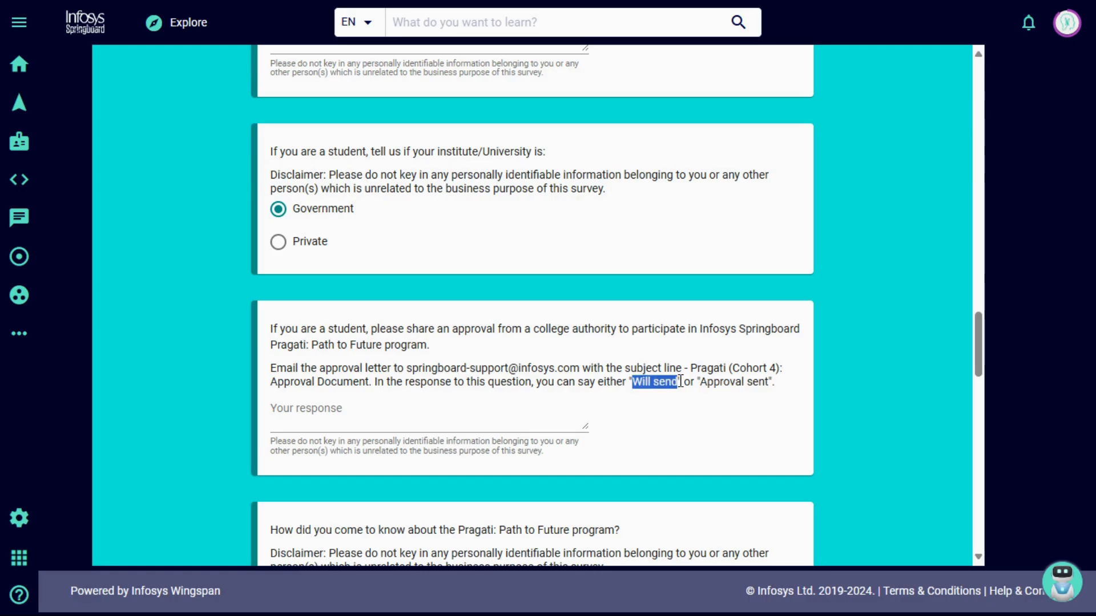
scroll("down", 3)
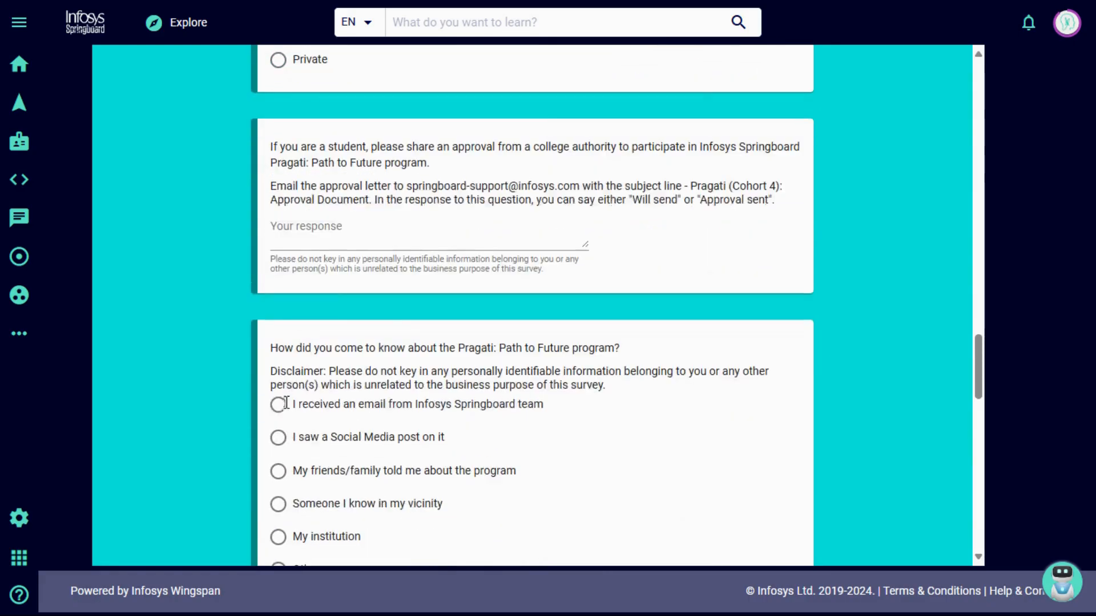
scroll("down", 3)
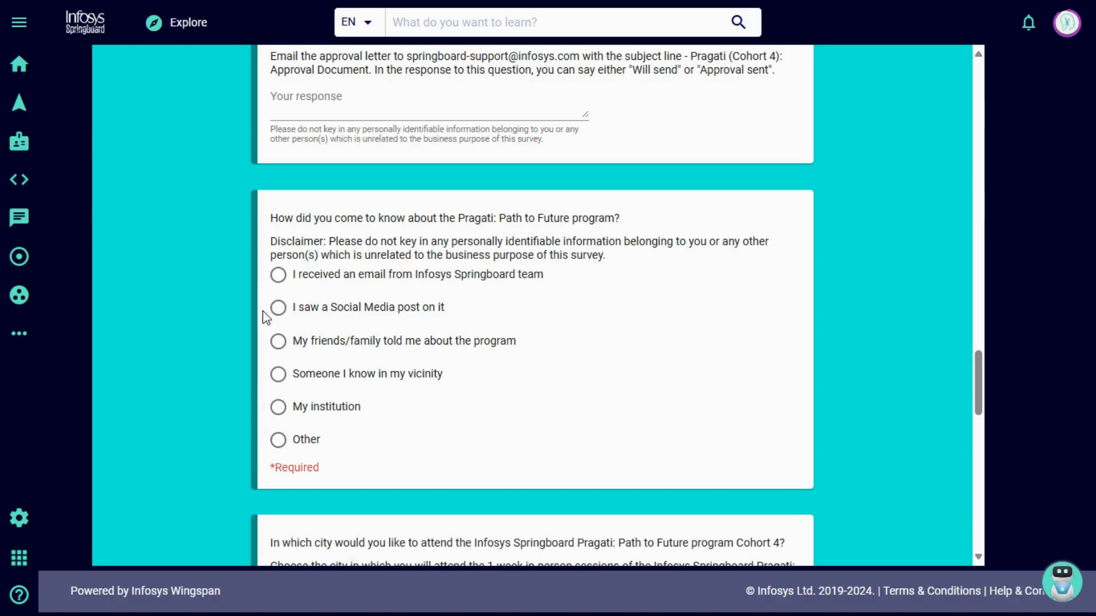
scroll("down", 3)
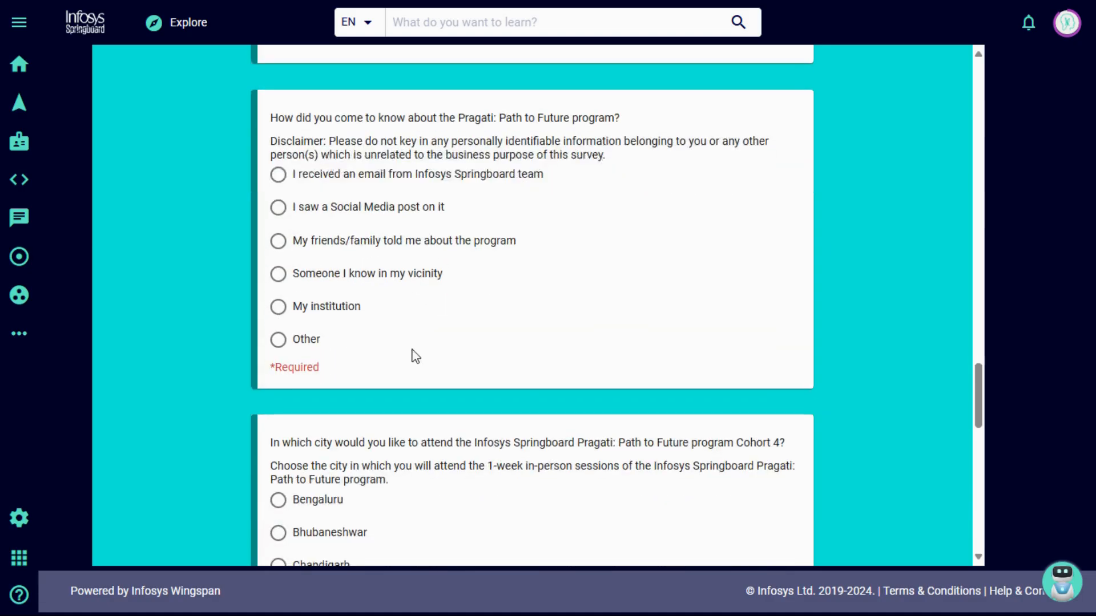
scroll("down", 3)
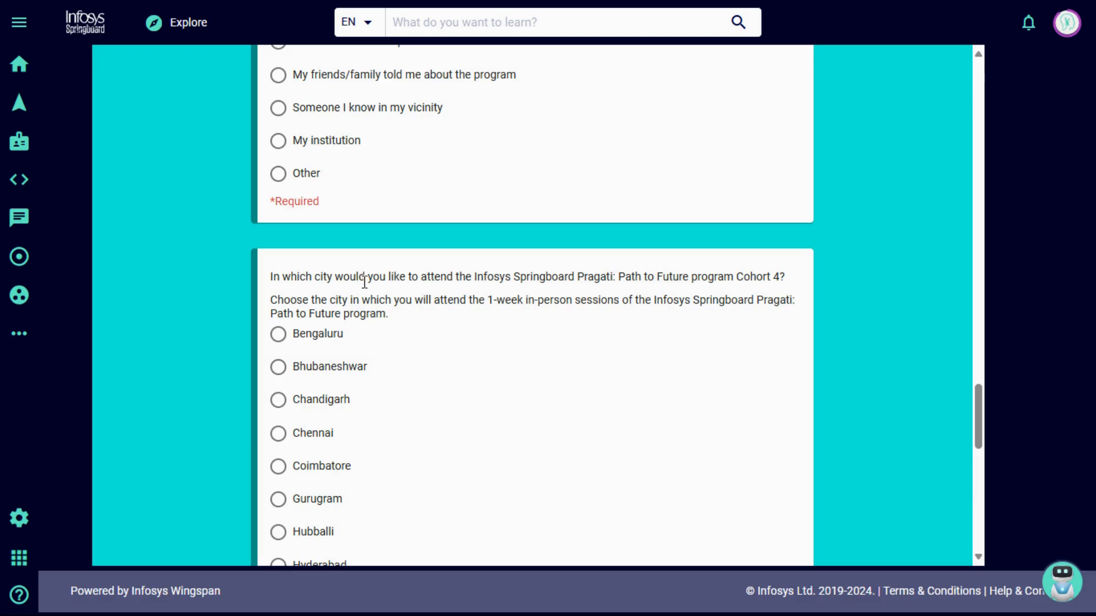
mouse_move(654, 291)
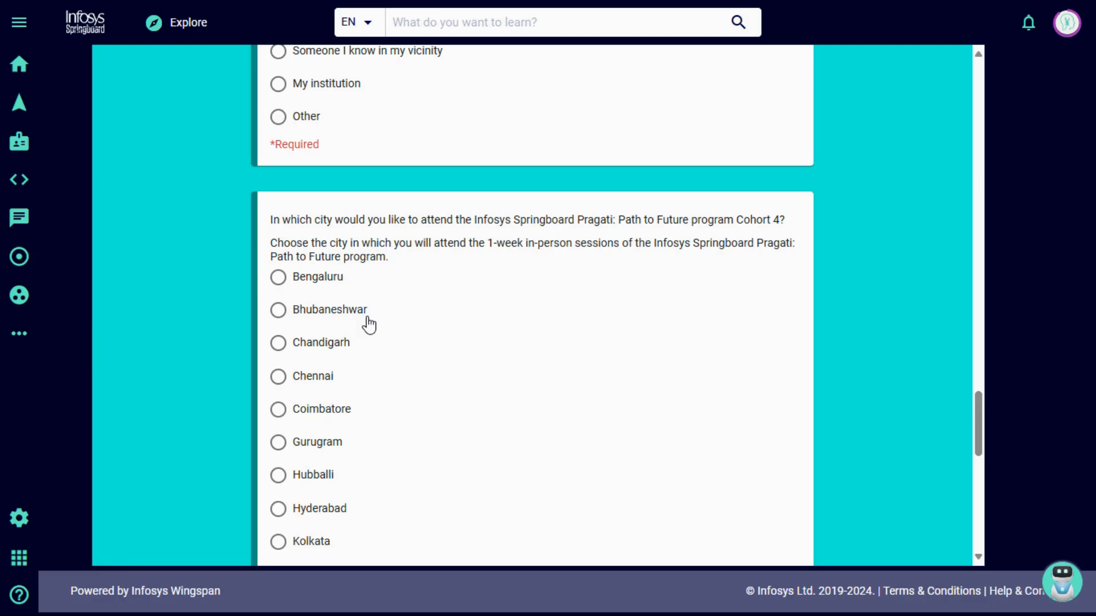
scroll("down", 3)
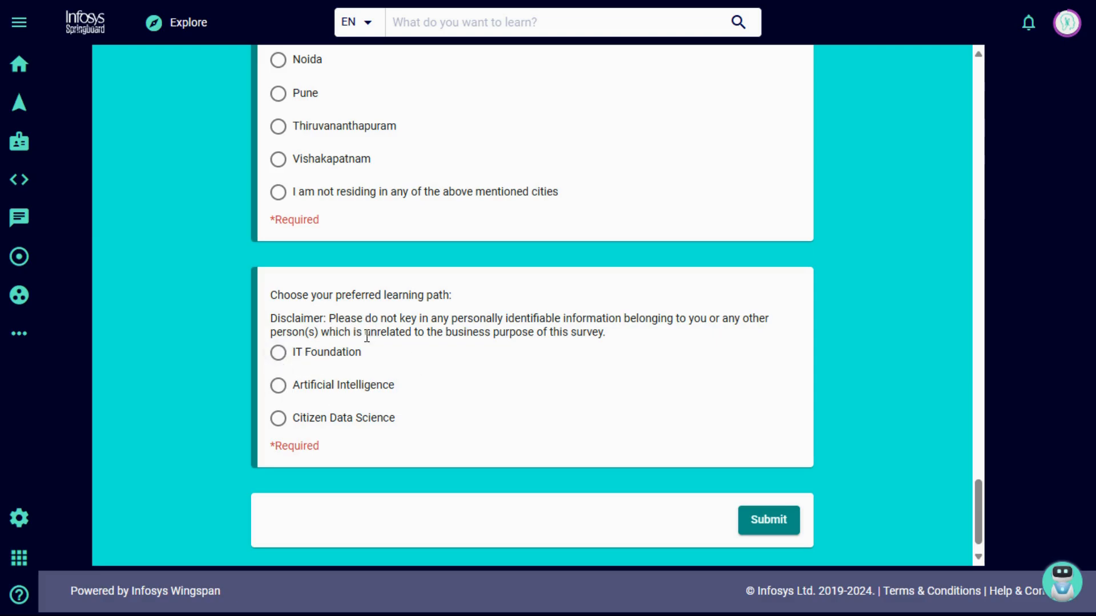
scroll("down", 3)
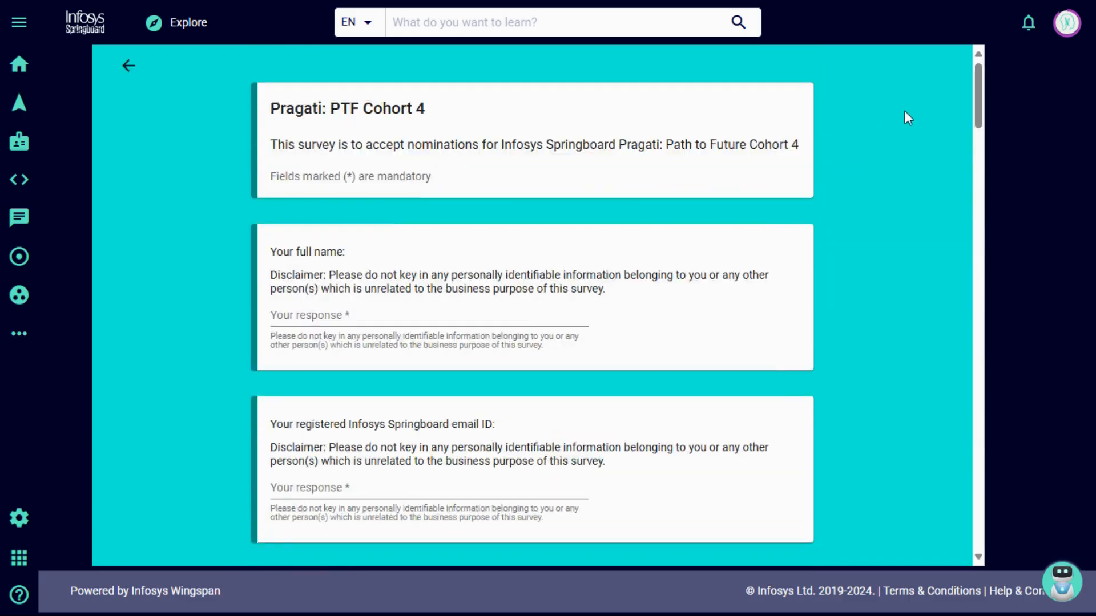
mouse_move(128, 46)
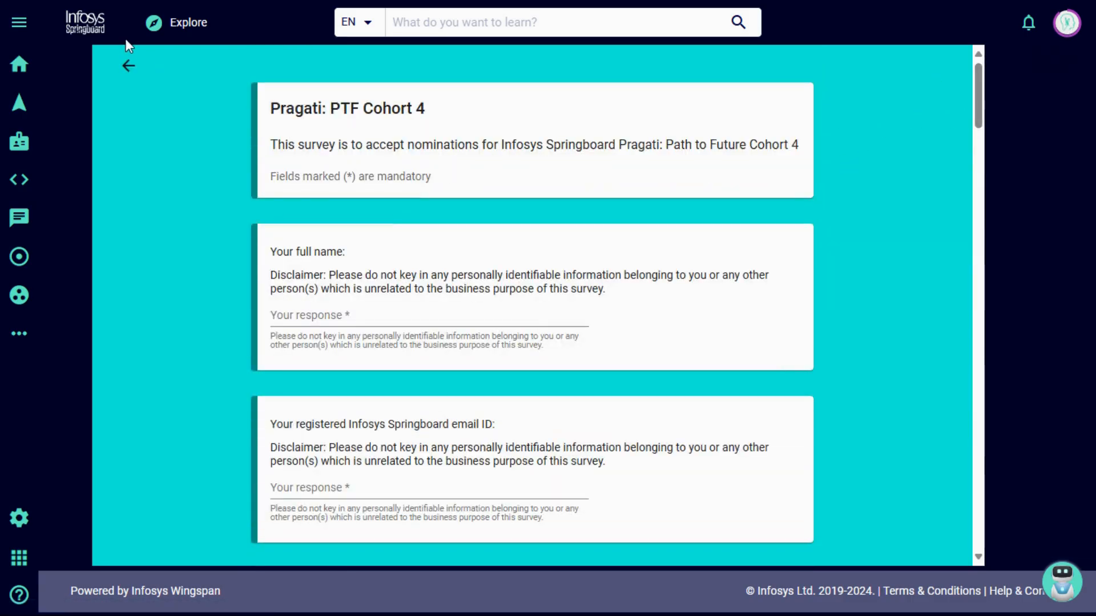
mouse_move(400, 207)
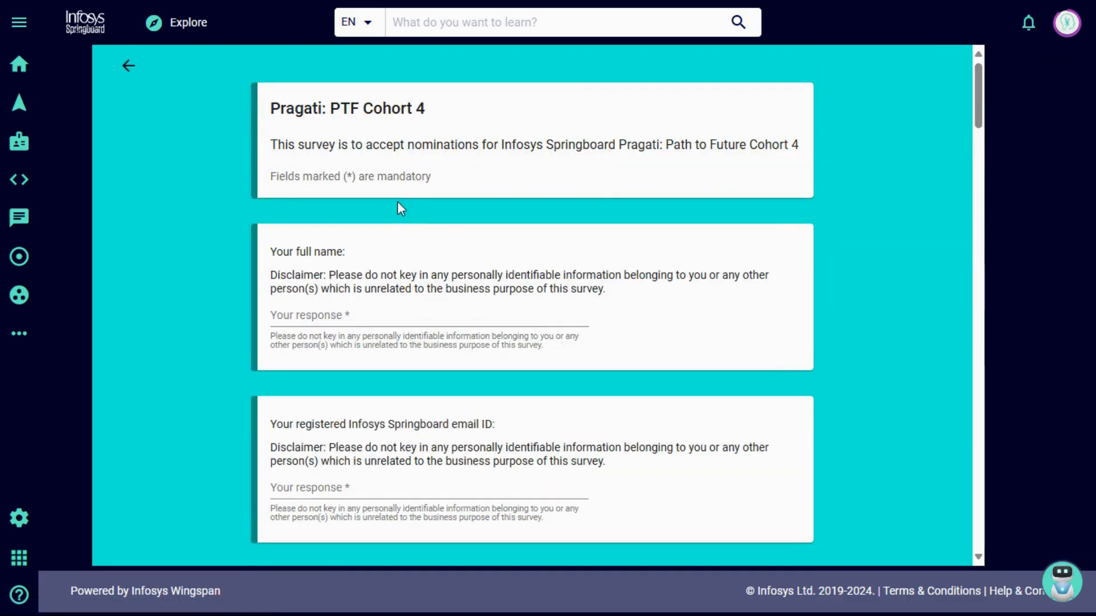